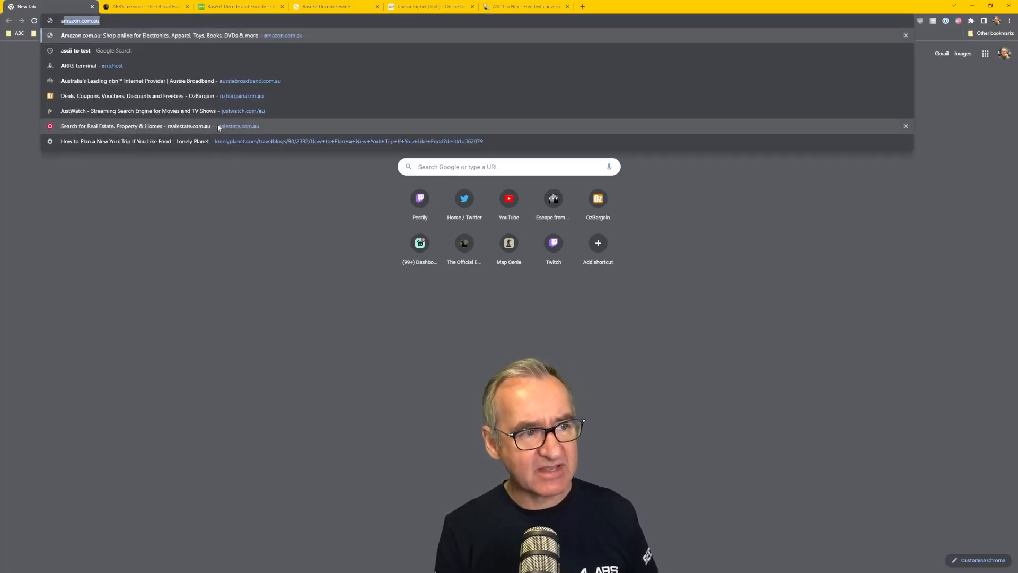
Go to arrs.host in a new Chrome tab.
{"action": "type", "text": "arrs.host"}
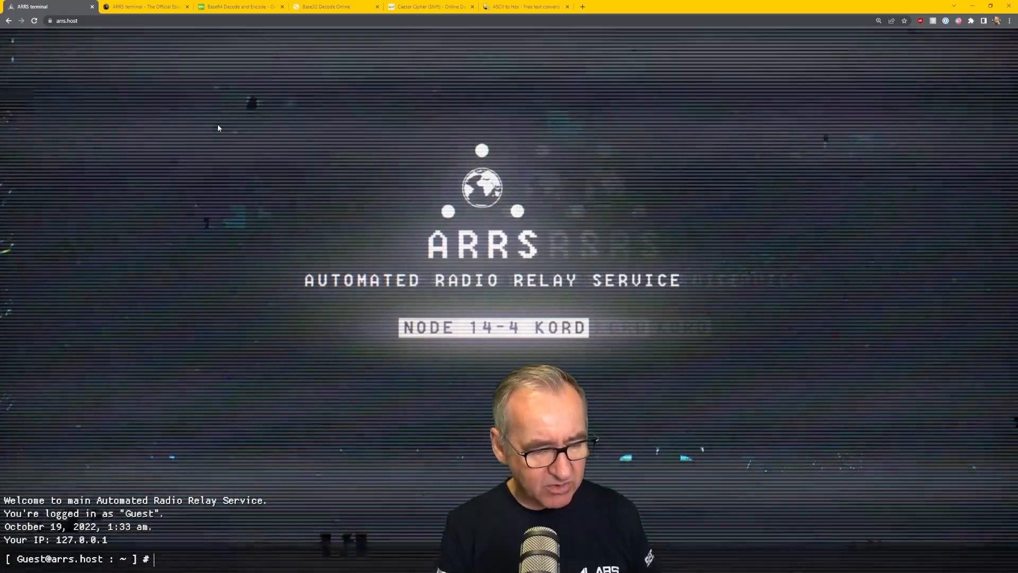
{"action": "type", "text": "help"}
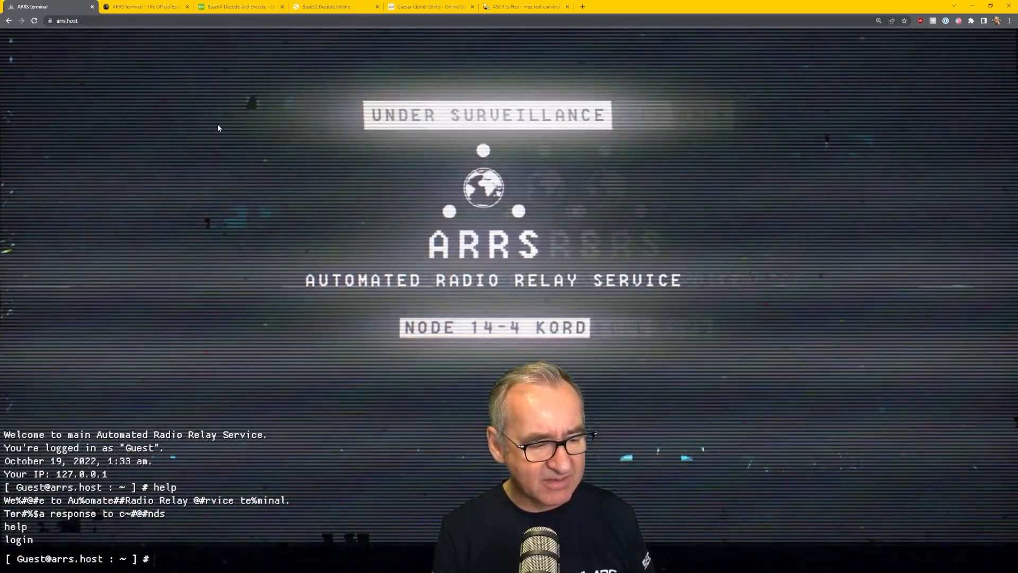
{"action": "type", "text": "l"}
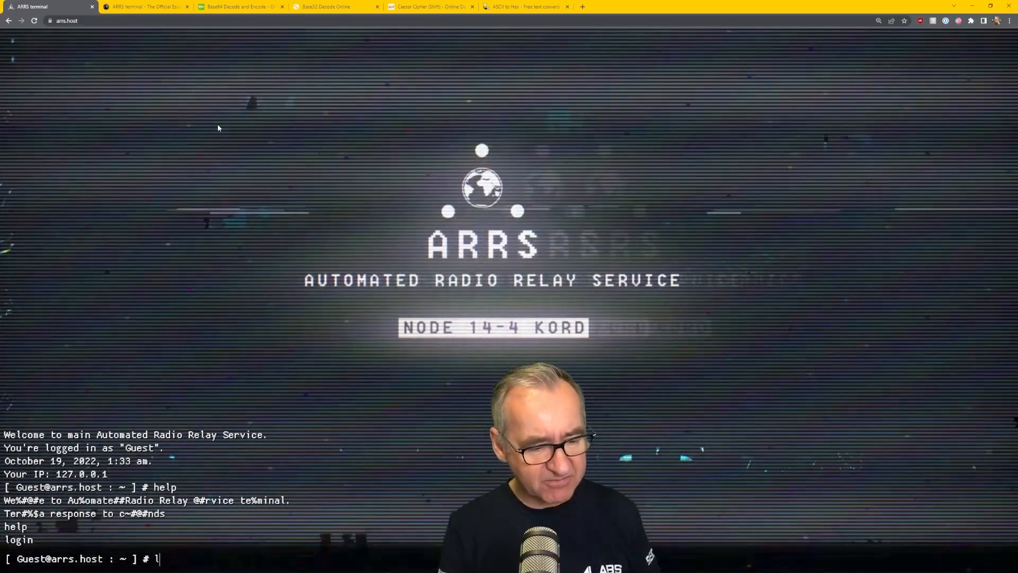
{"action": "type", "text": "ogin de"}
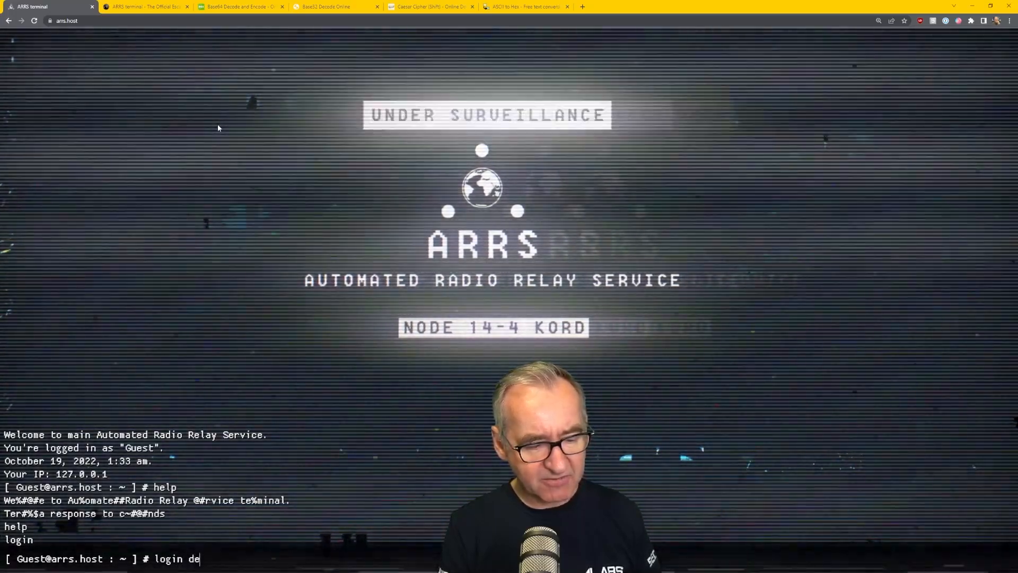
{"action": "type", "text": "faultuser"}
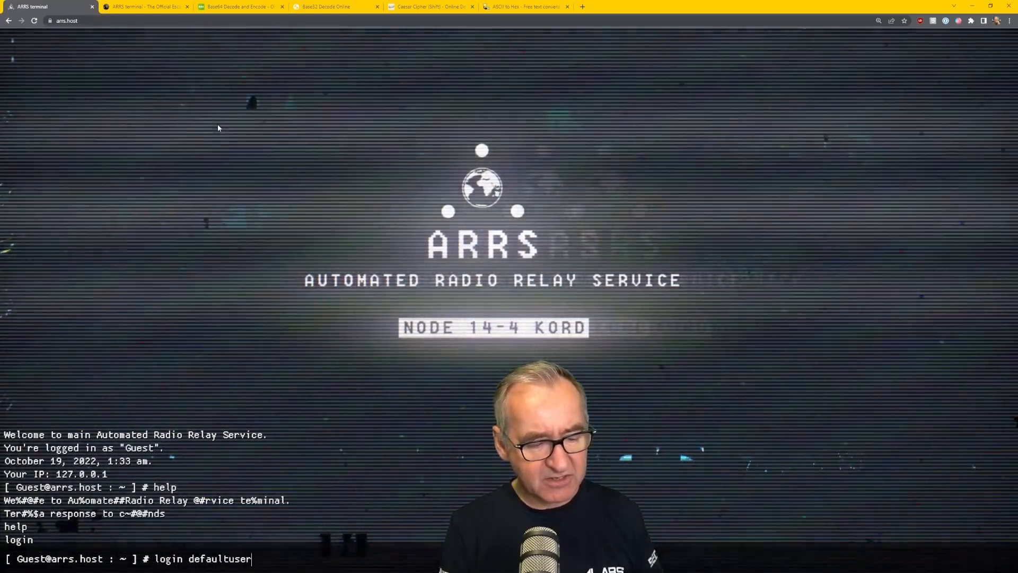
{"action": "key", "text": "Return"}
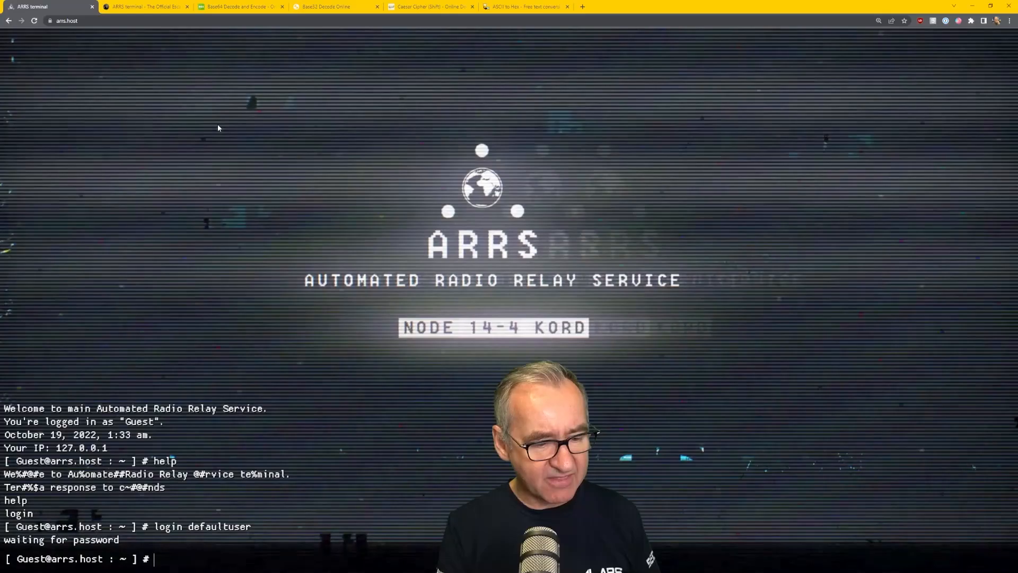
{"action": "type", "text": "123456test"}
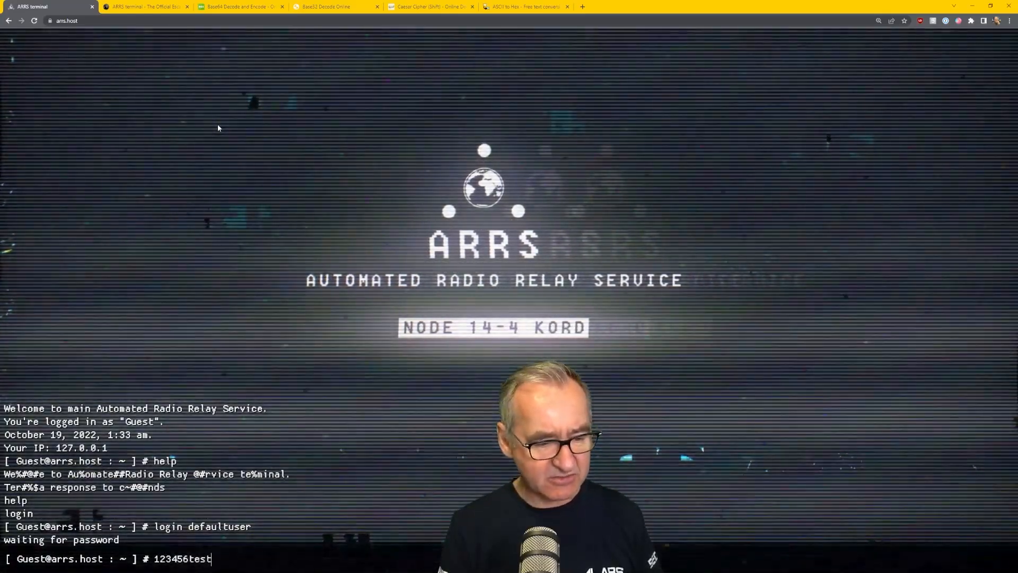
{"action": "key", "text": "Return"}
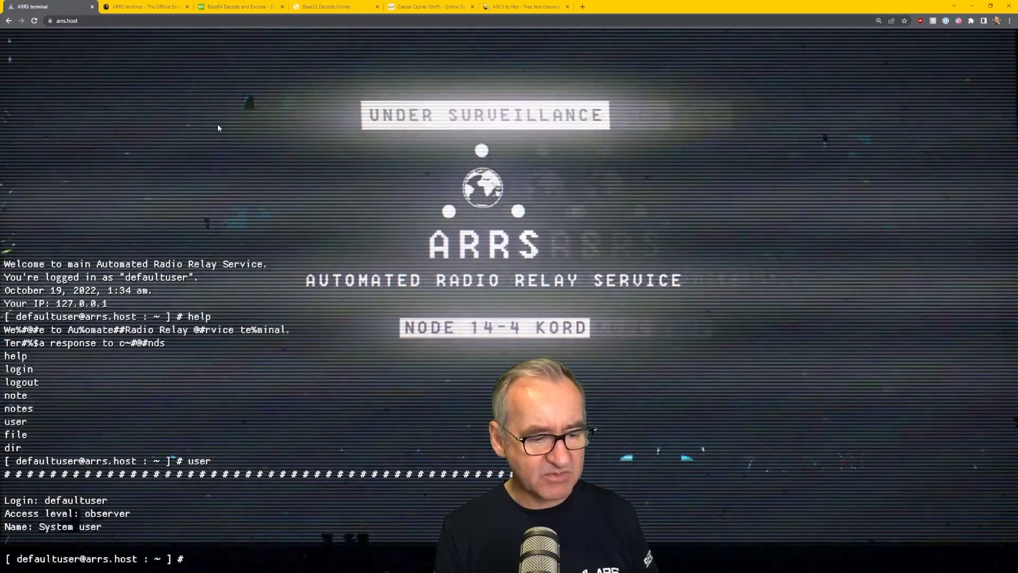
Scroll through defaultuser's profile output and its technician warning note.
{"action": "scroll", "scroll_direction": "down", "scroll_amount": 3}
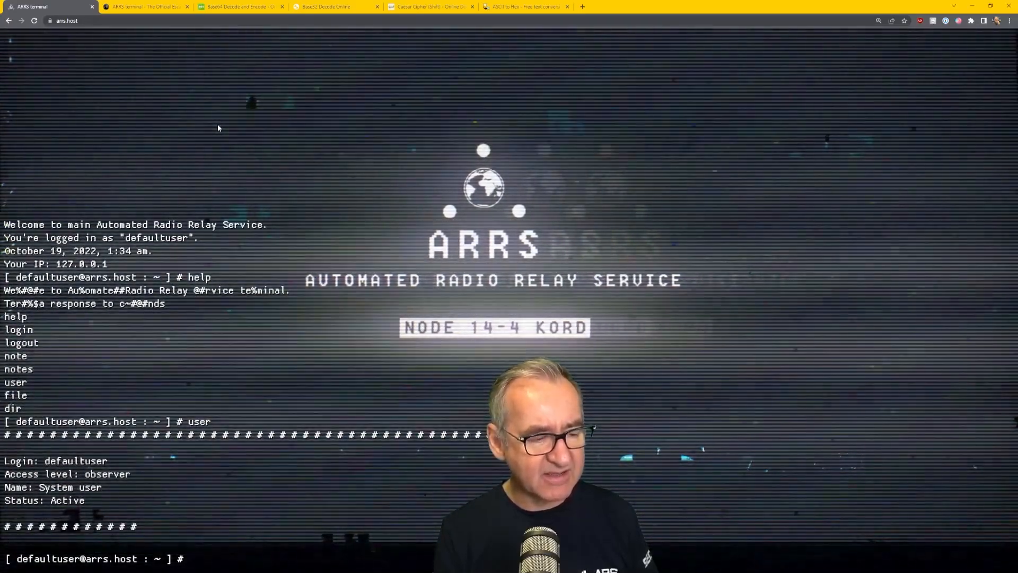
{"action": "scroll", "scroll_direction": "down", "scroll_amount": 3}
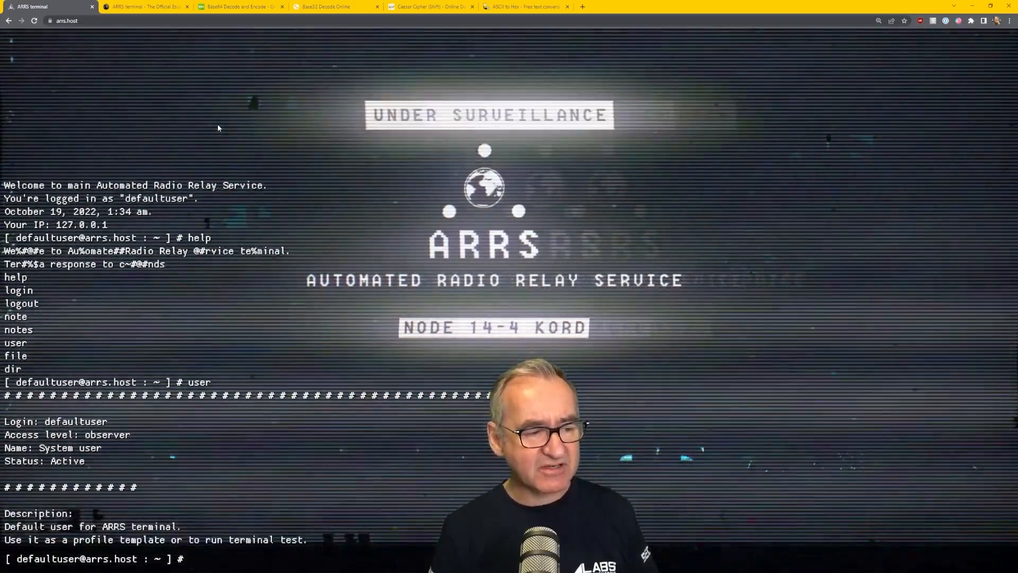
{"action": "scroll", "scroll_direction": "down", "scroll_amount": 3}
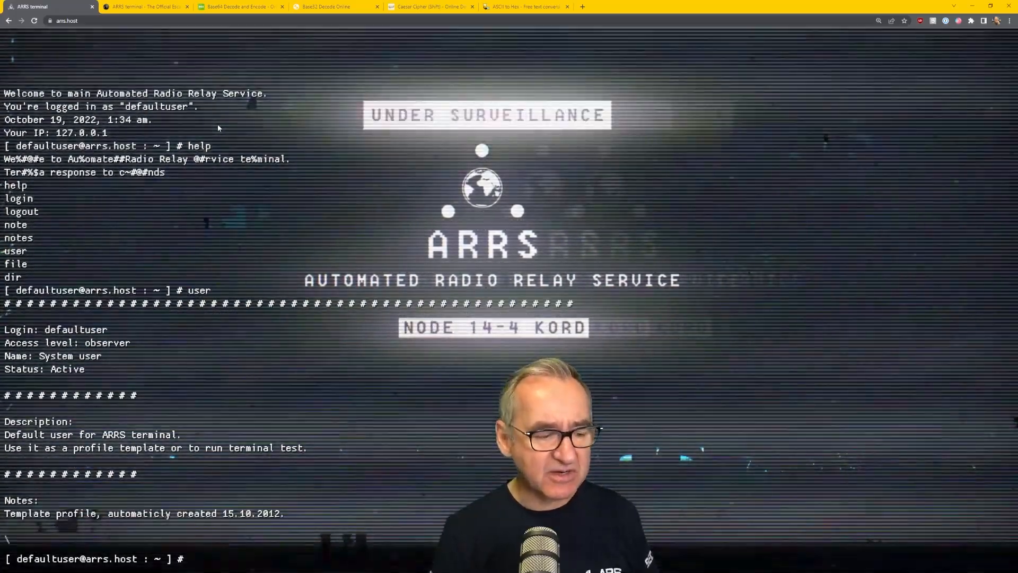
{"action": "scroll", "scroll_direction": "down", "scroll_amount": 3}
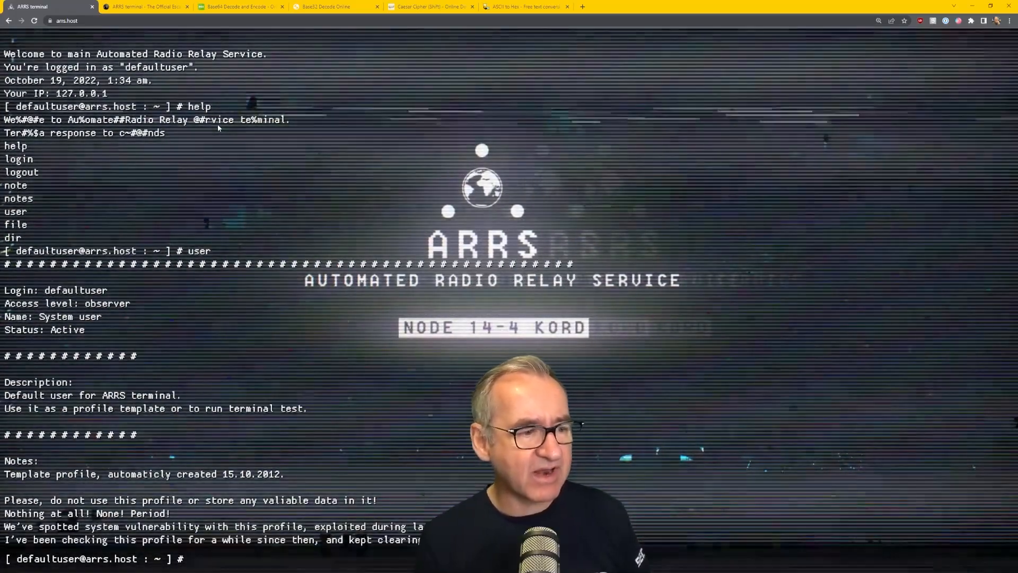
{"action": "scroll", "scroll_direction": "down", "scroll_amount": 3}
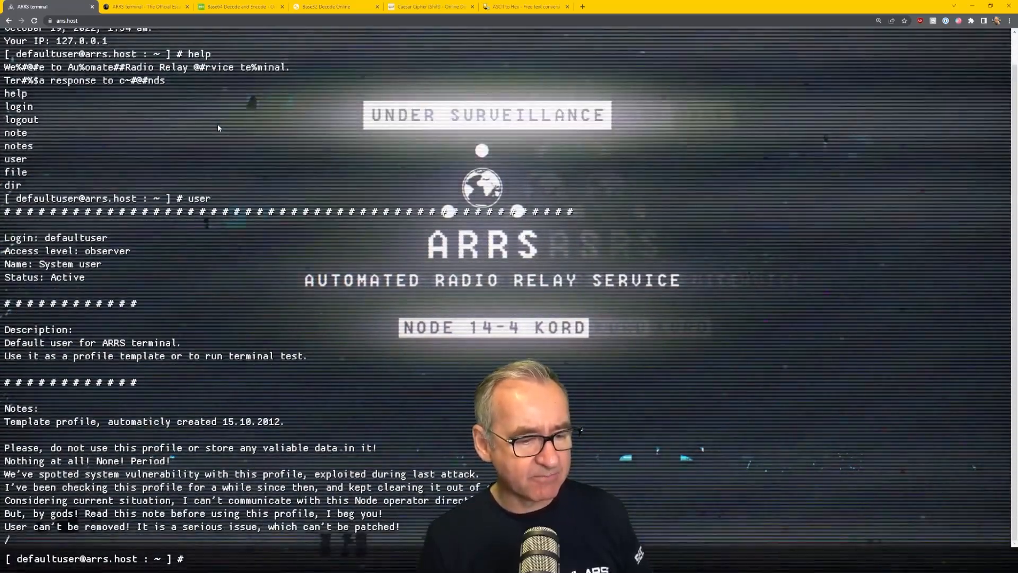
{"action": "scroll", "scroll_direction": "down", "scroll_amount": 3}
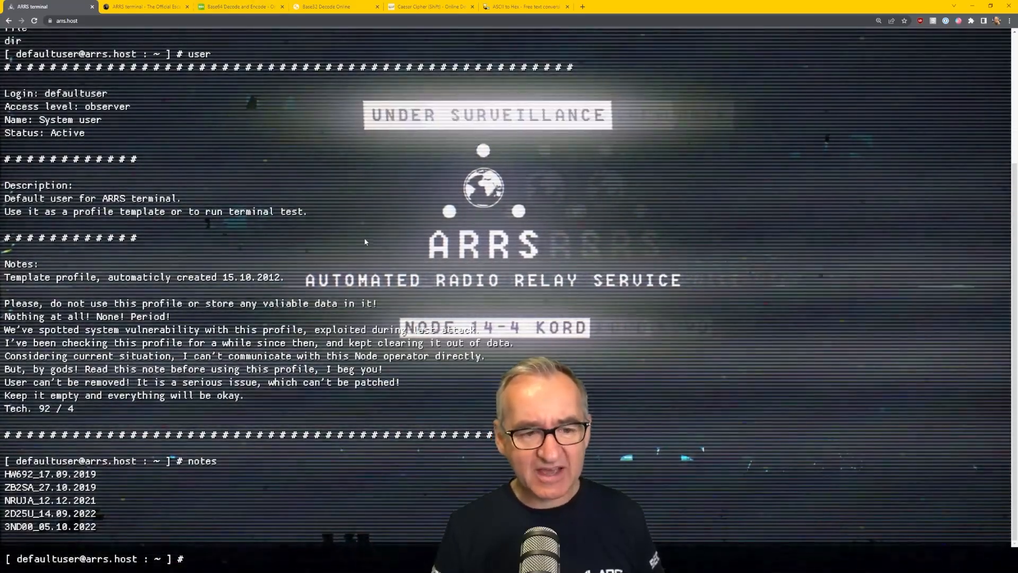
Find the note name HW692_17.09.2019 in DevTools and open that note.
{"action": "right_click", "coordinate": [365, 242]}
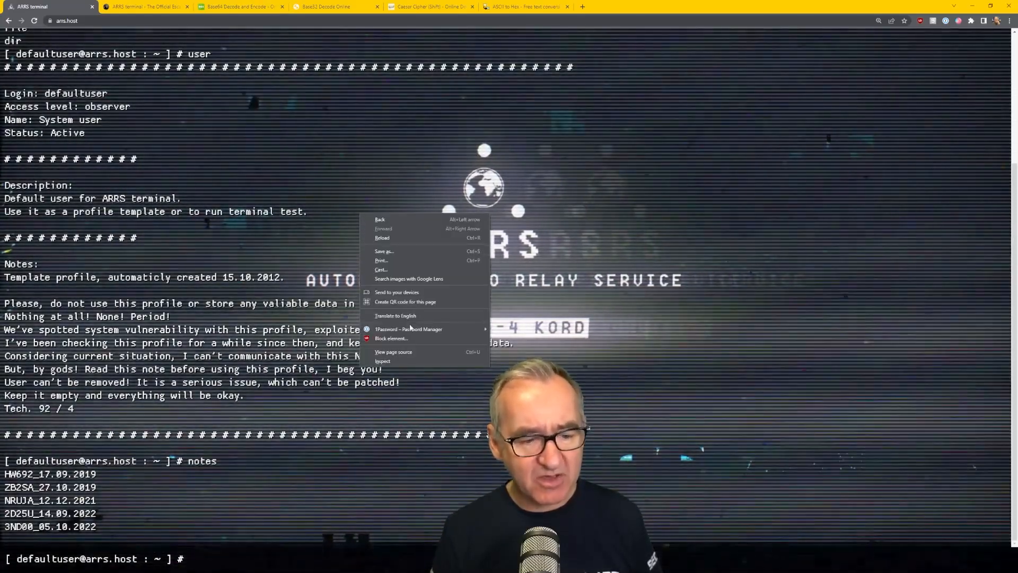
{"action": "left_click", "coordinate": [383, 361]}
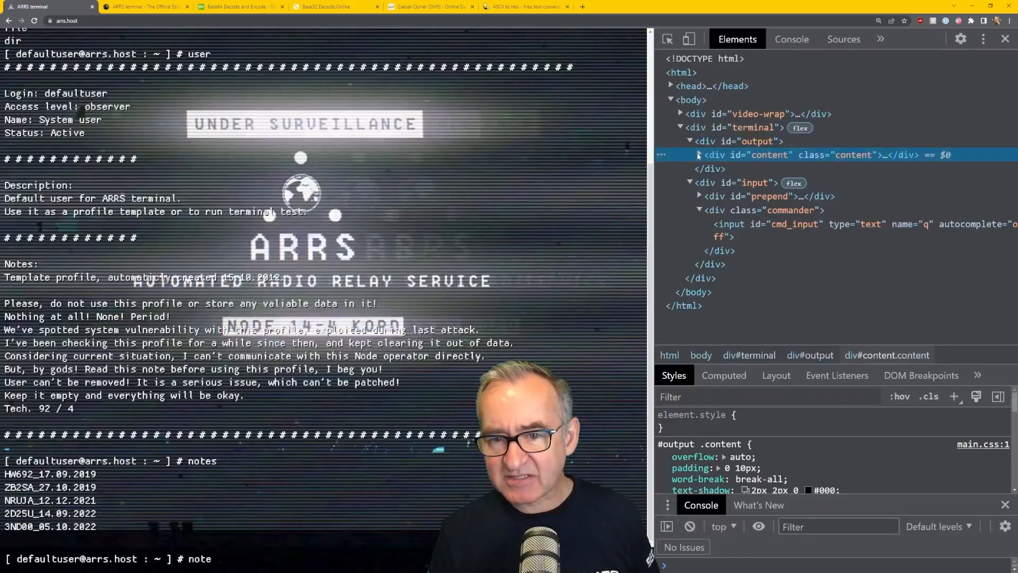
{"action": "left_click", "coordinate": [701, 154]}
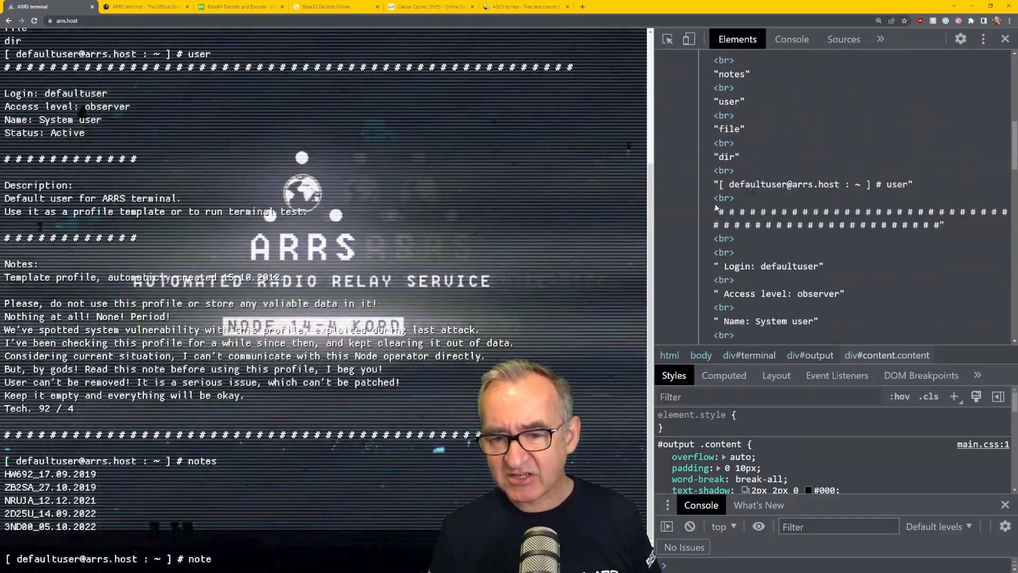
{"action": "scroll", "scroll_direction": "down", "scroll_amount": 3}
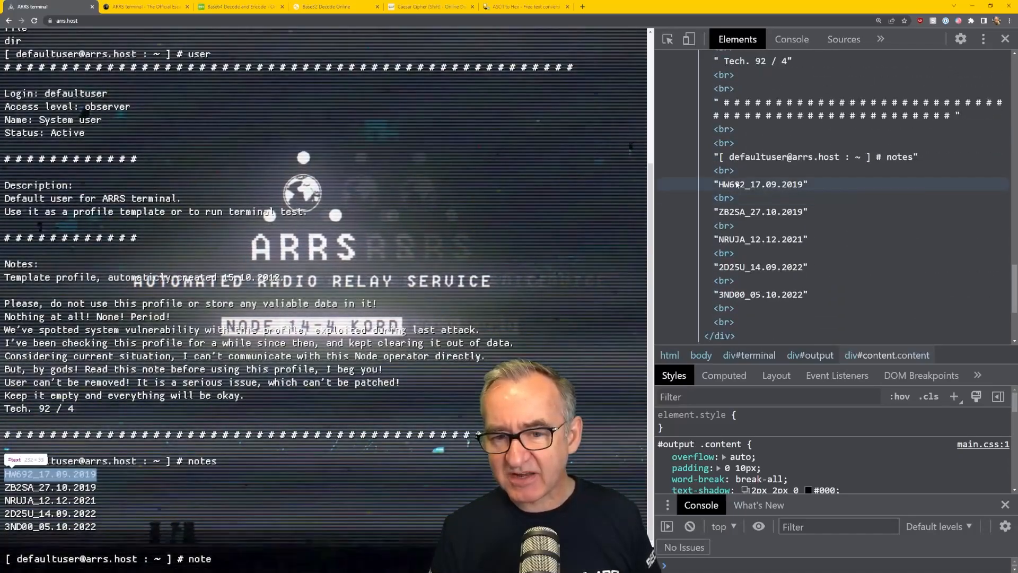
{"action": "left_click", "coordinate": [760, 184]}
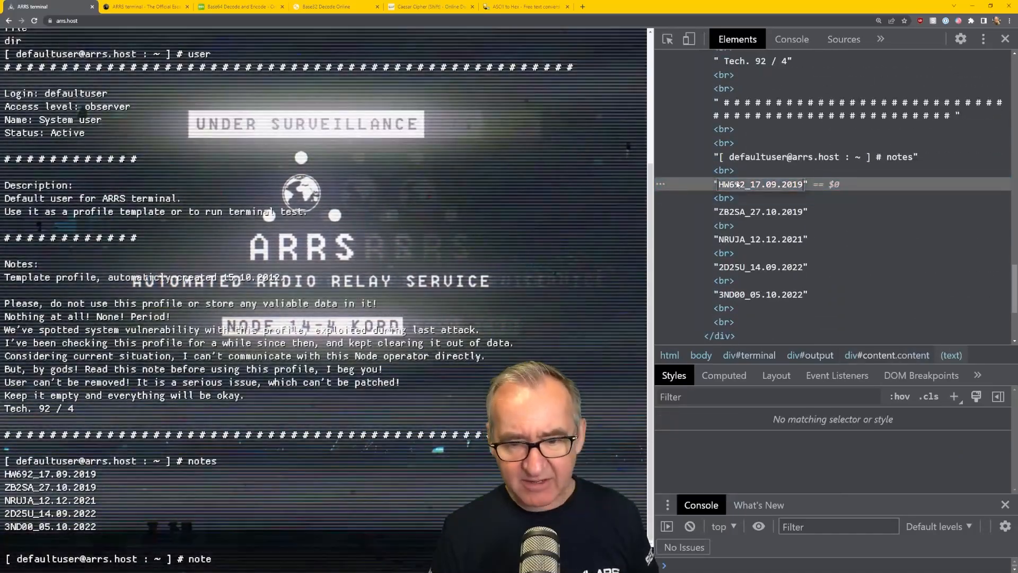
{"action": "double_click", "coordinate": [760, 185]}
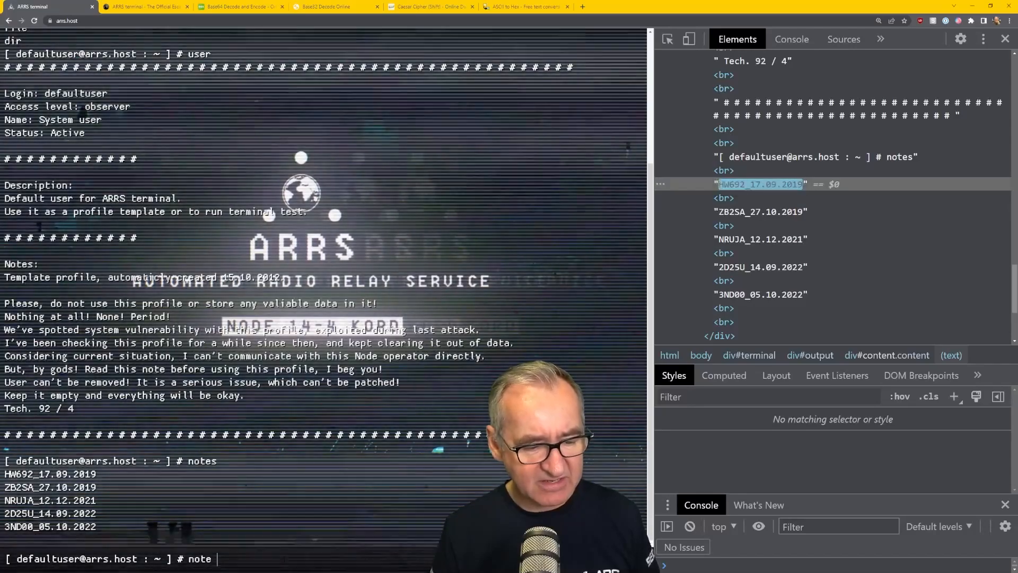
{"action": "type", "text": "HW692_17.09.2019"}
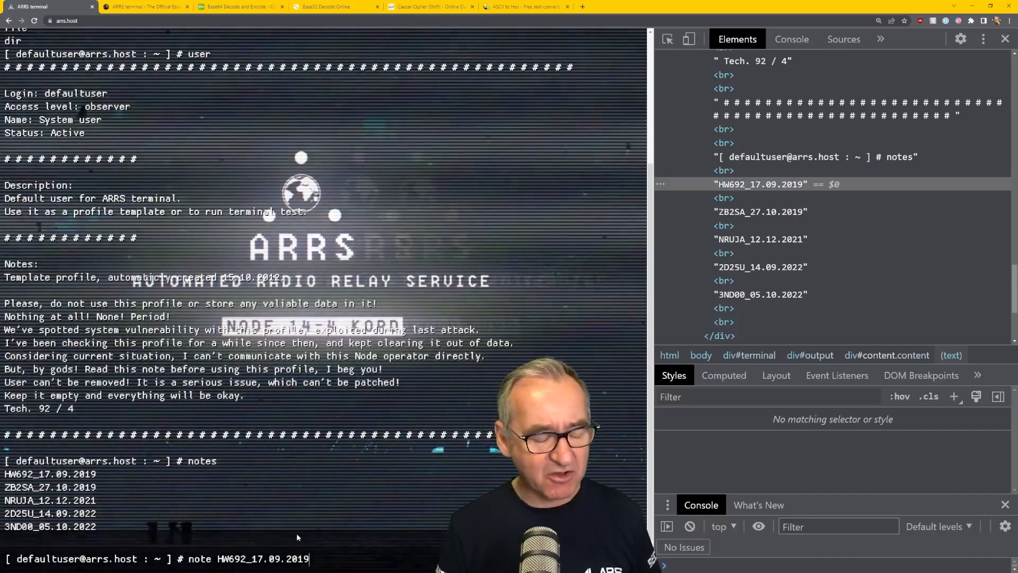
{"action": "key", "text": "Return"}
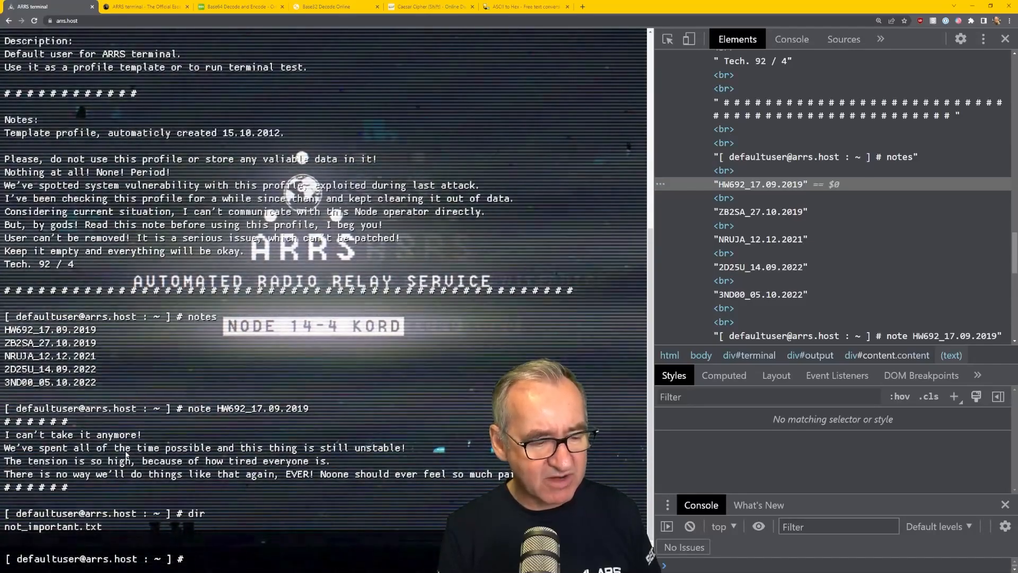
Run file on not_important.txt and locate hidden string 69w6k73j61m6y69l74w79 in DevTools.
{"action": "type", "text": "file"}
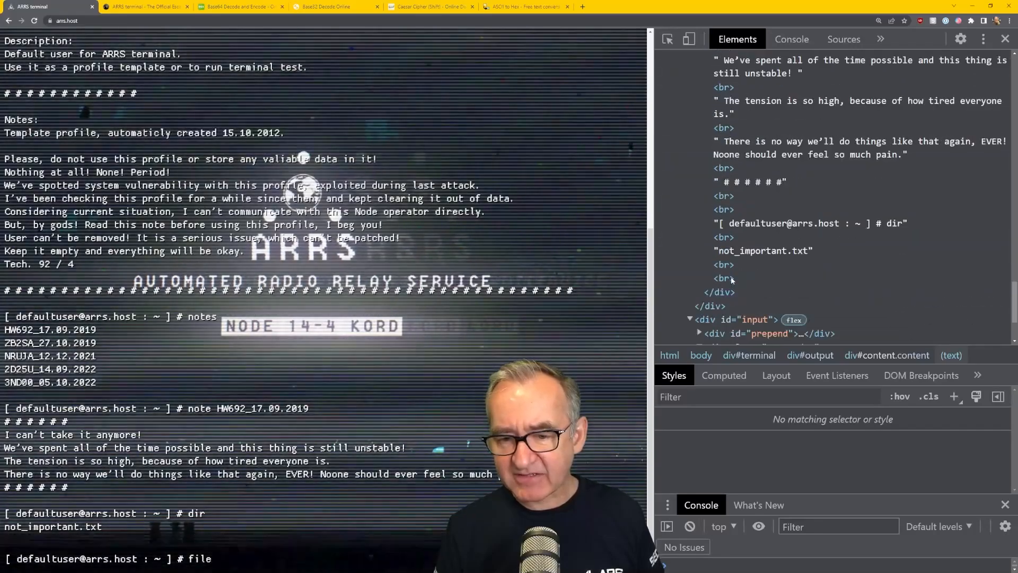
{"action": "left_click", "coordinate": [762, 249]}
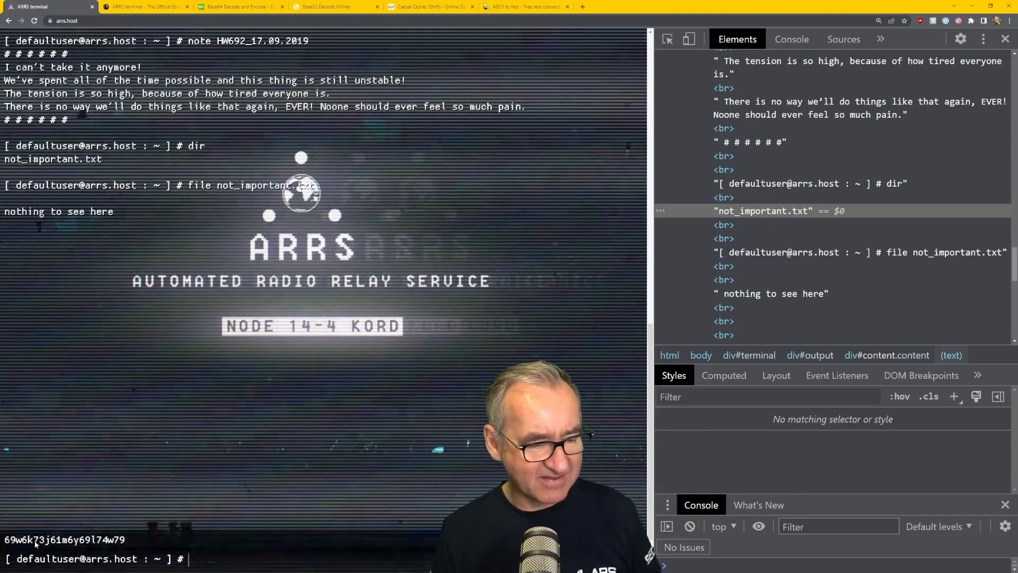
{"action": "scroll", "scroll_direction": "down", "scroll_amount": 3}
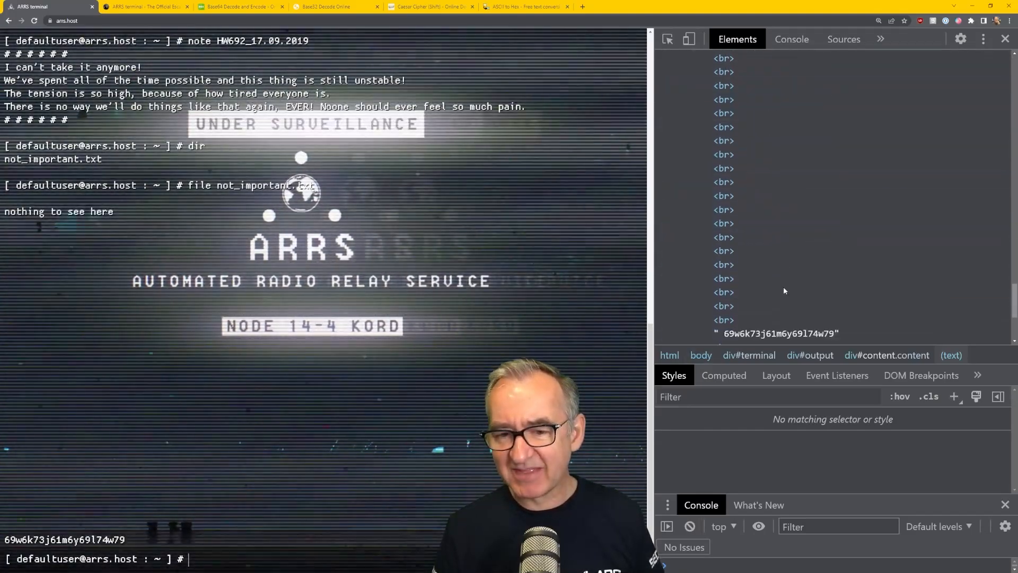
{"action": "left_click", "coordinate": [779, 333]}
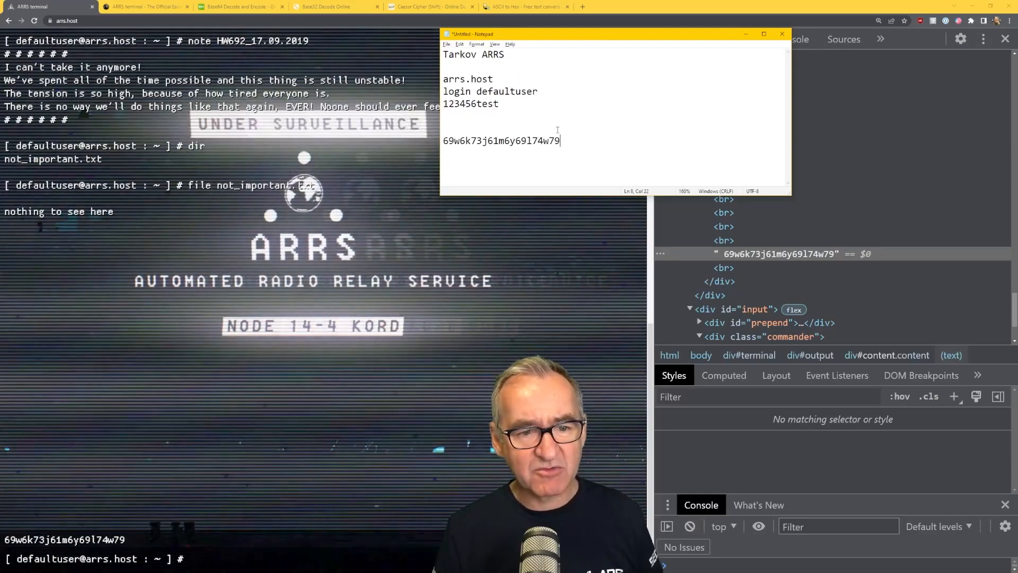
Read note 3ND00_05.10.2022 and add 'login observer14-4' to Notepad.
{"action": "left_click", "coordinate": [782, 34]}
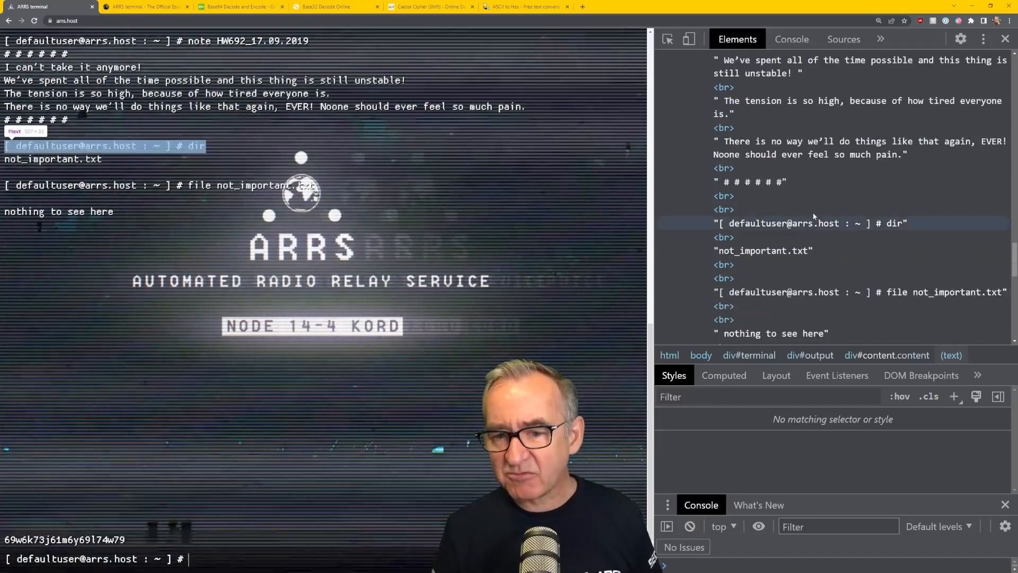
{"action": "scroll", "scroll_direction": "up", "scroll_amount": 3}
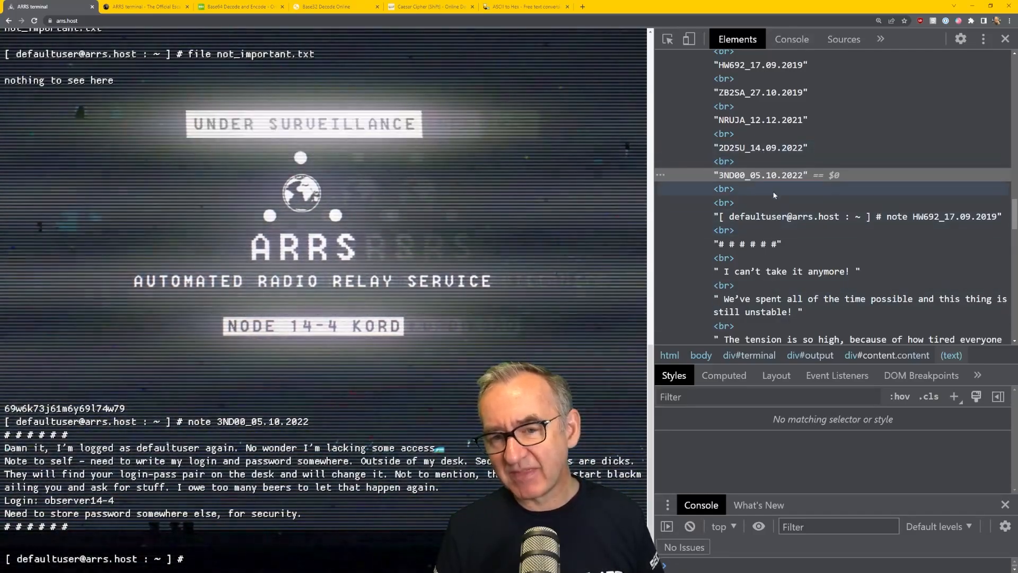
{"action": "scroll", "scroll_direction": "down", "scroll_amount": 3}
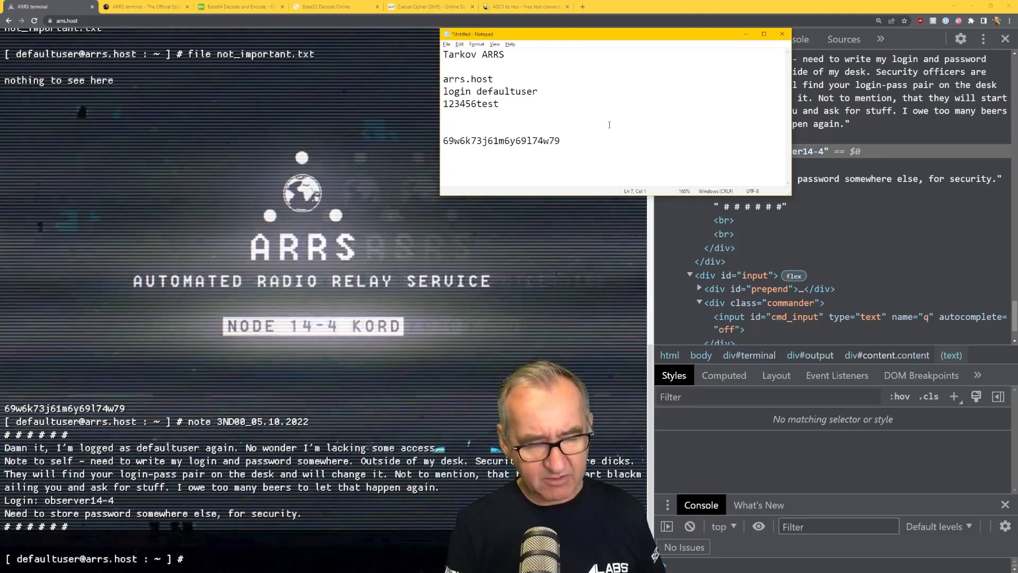
{"action": "type", "text": "login observer14-4"}
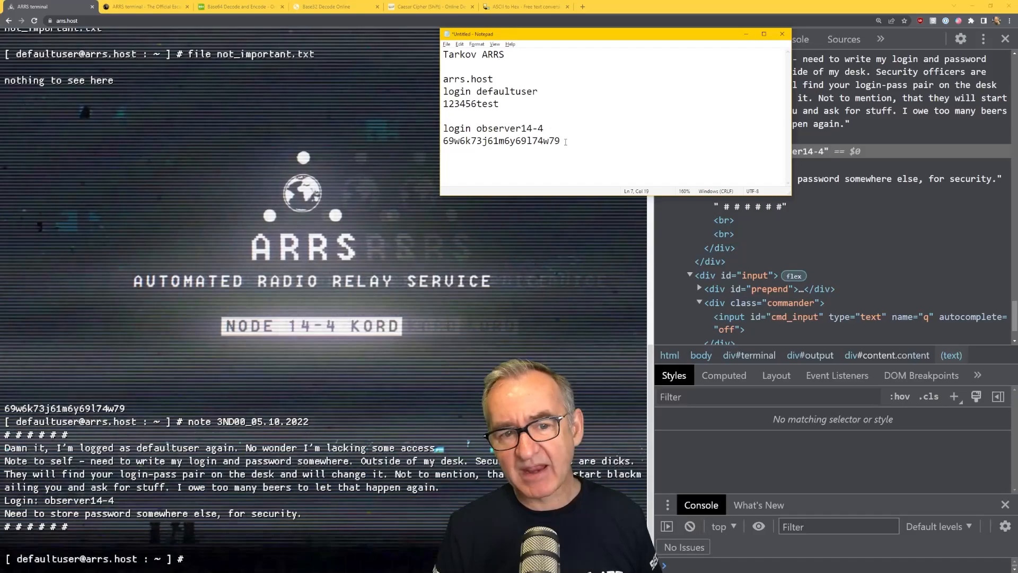
{"action": "left_click", "coordinate": [782, 34]}
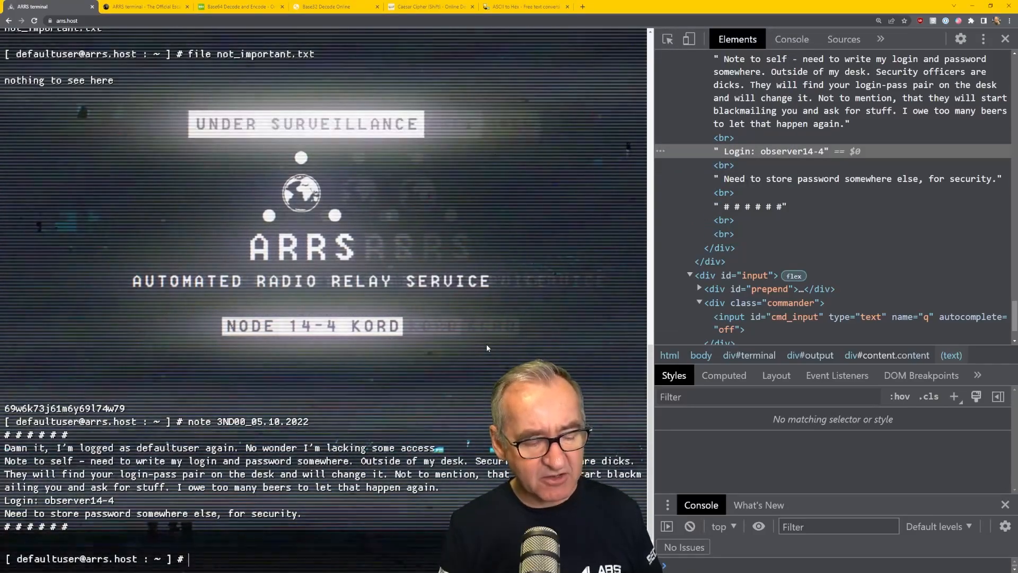
Type login at the terminal prompt and fetch the saved password from Notepad.
{"action": "type", "text": "login observer14-4"}
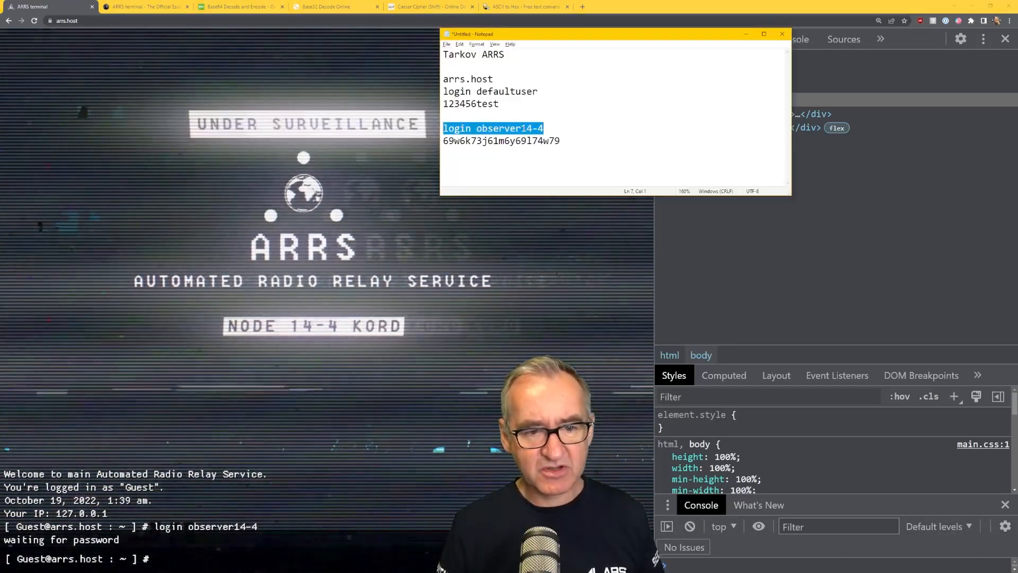
{"action": "left_click", "coordinate": [781, 34]}
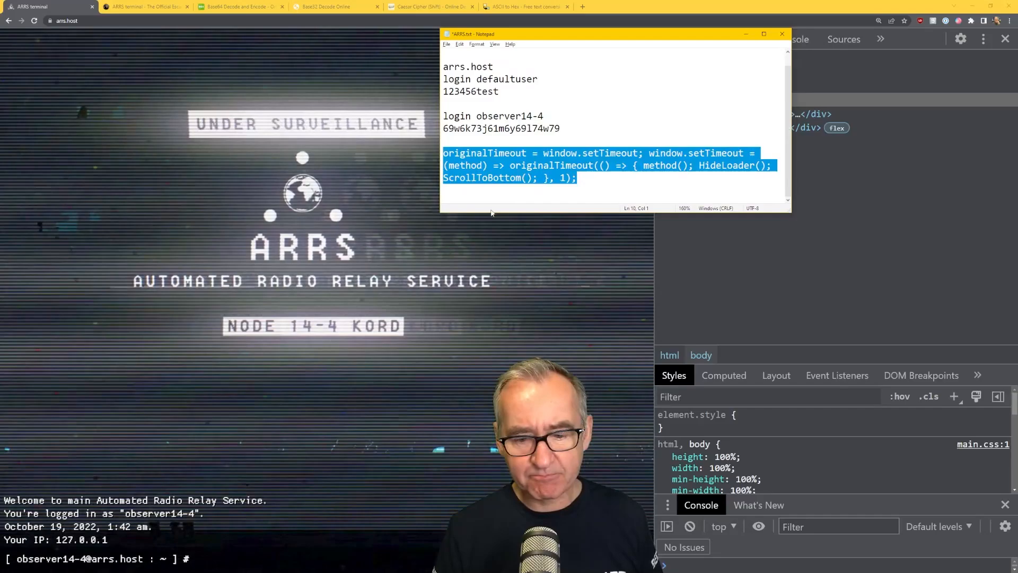
Return to the terminal as observer14-4 and type help.
{"action": "left_click", "coordinate": [782, 34]}
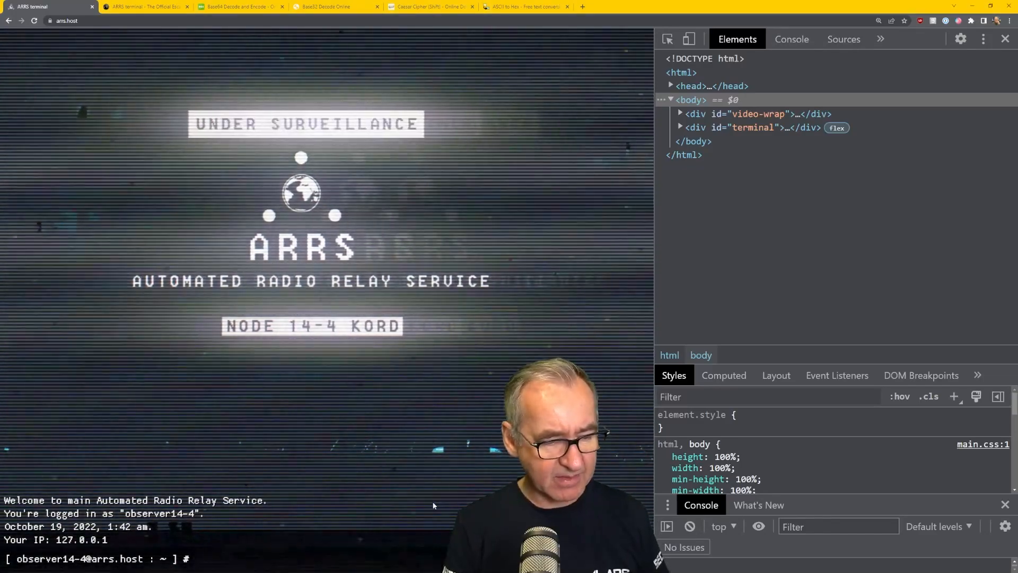
{"action": "type", "text": "help"}
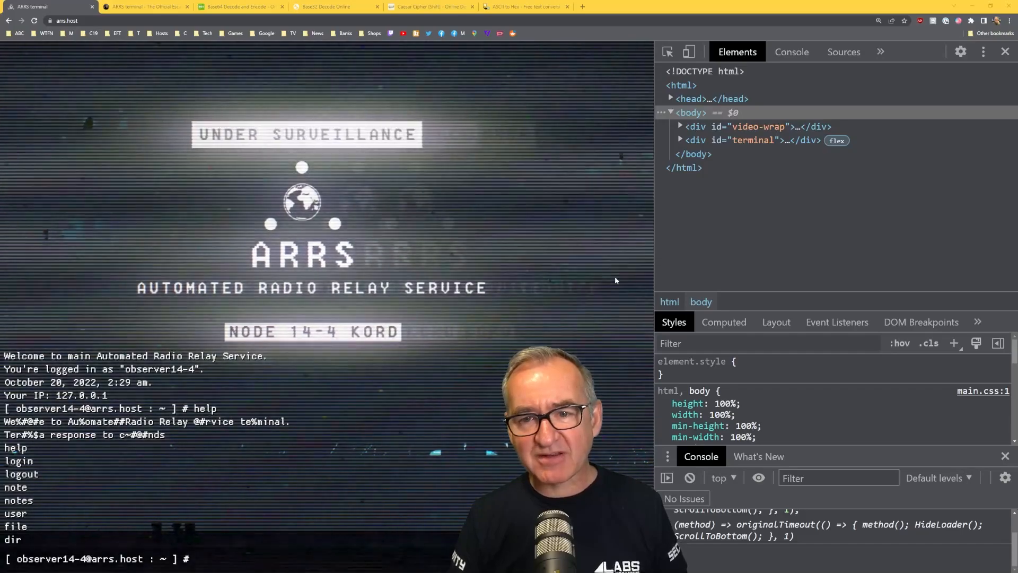
Click in the ARRS terminal showing observer14-4's available commands.
{"action": "left_click", "coordinate": [755, 127]}
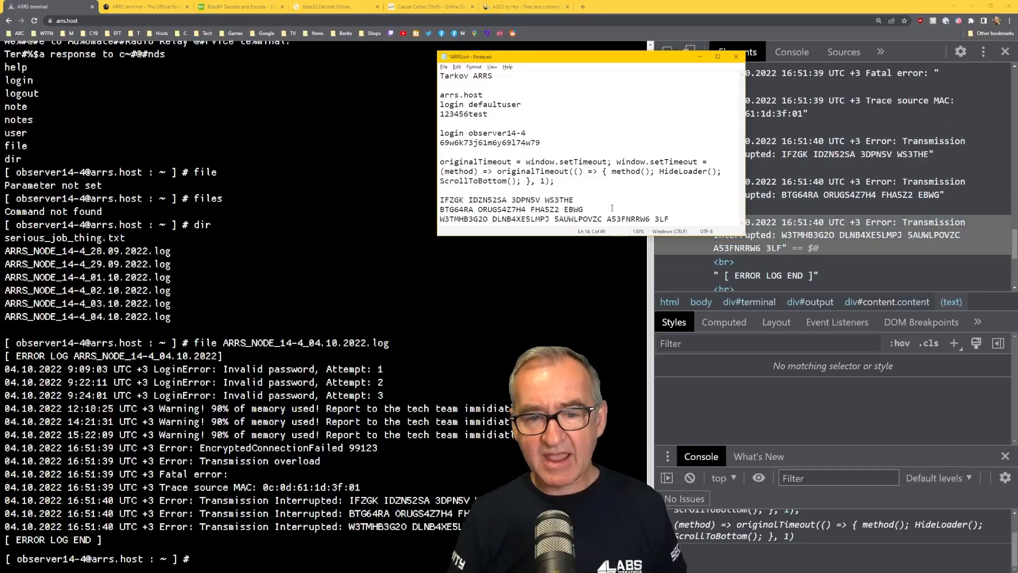
Scroll the 04.10.2022 node log output, then bring up the wiki's ARRS terminal page.
{"action": "scroll", "scroll_direction": "down", "scroll_amount": 3}
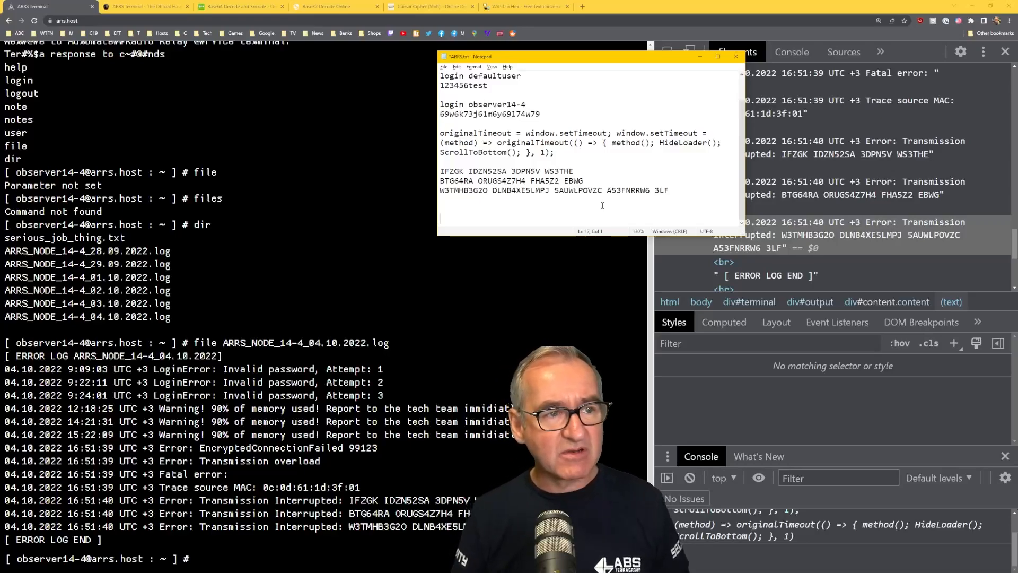
{"action": "left_click", "coordinate": [144, 6]}
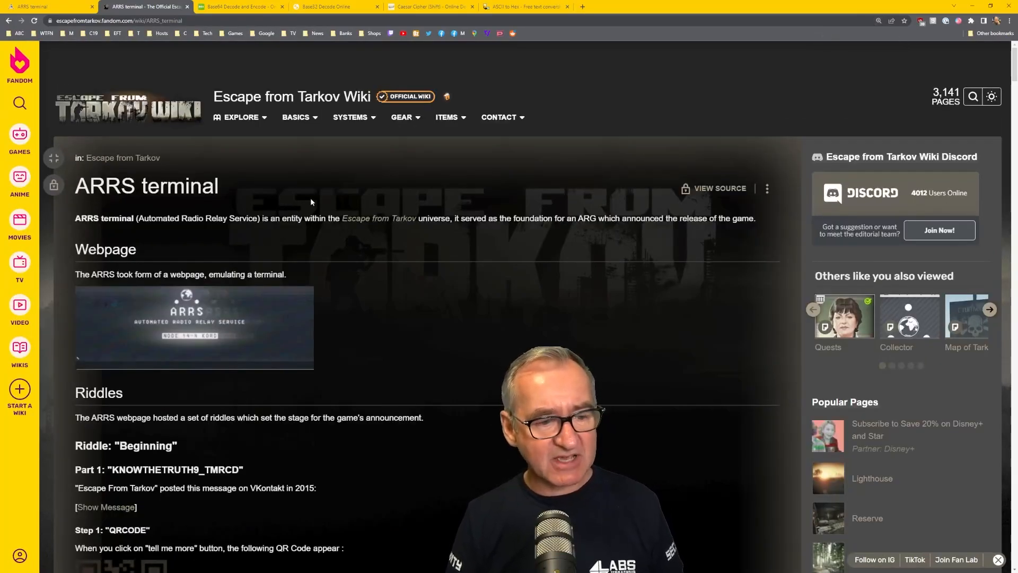
Review the wiki's Caesar, Base32 and Base64 walkthrough, then return to the ARRS terminal.
{"action": "scroll", "scroll_direction": "down", "scroll_amount": 3}
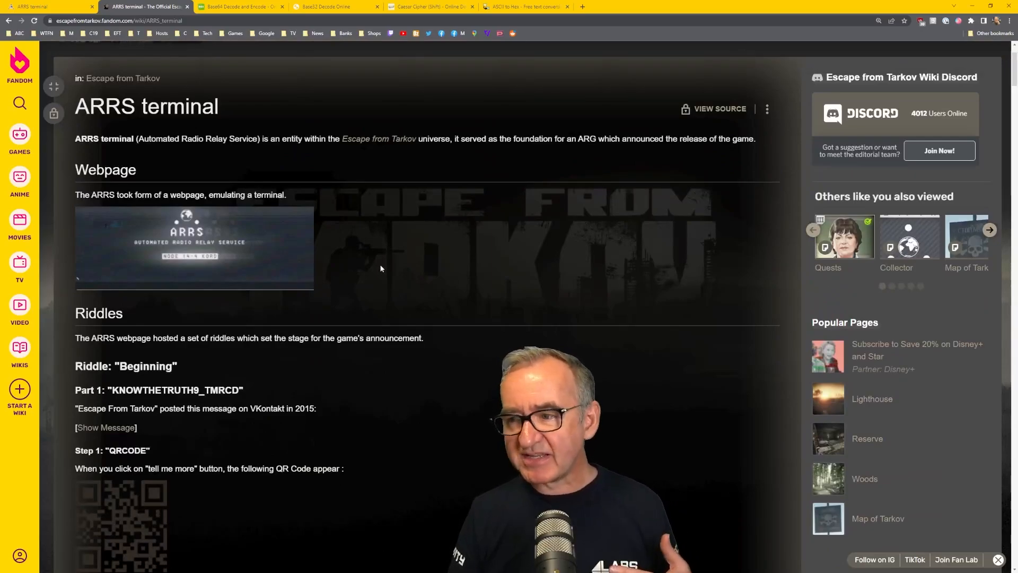
{"action": "scroll", "scroll_direction": "down", "scroll_amount": 3}
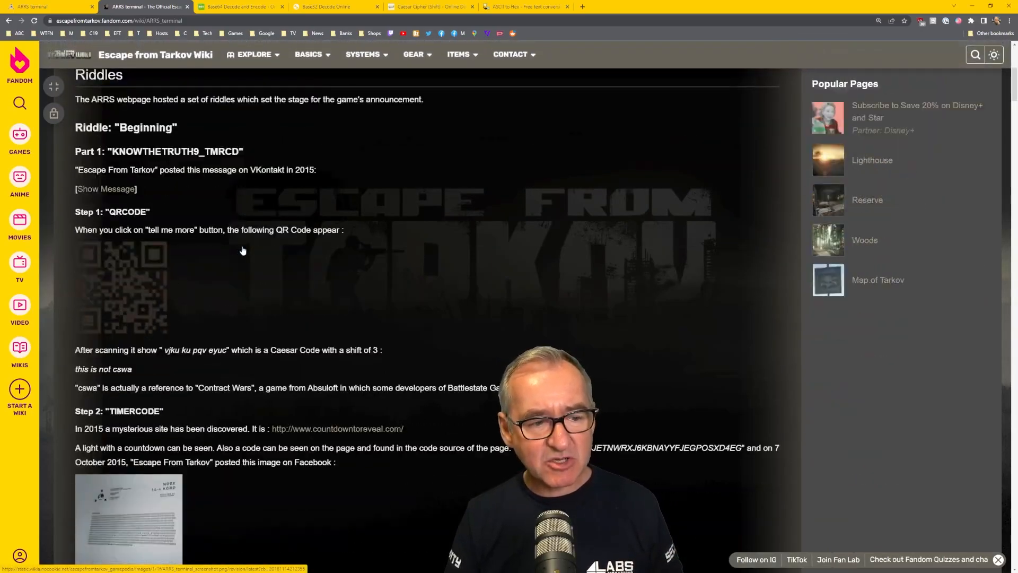
{"action": "scroll", "scroll_direction": "down", "scroll_amount": 3}
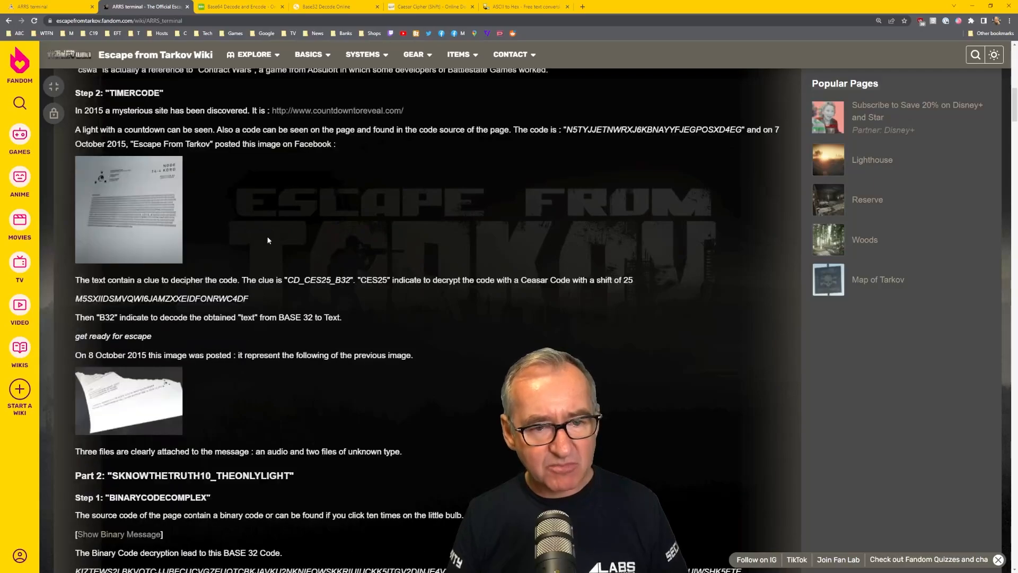
{"action": "scroll", "scroll_direction": "down", "scroll_amount": 3}
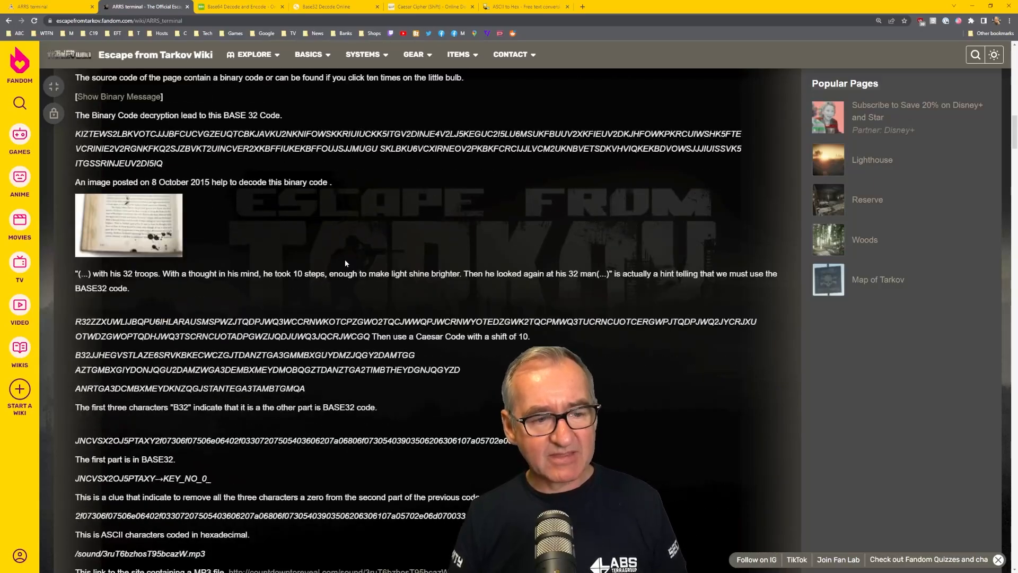
{"action": "scroll", "scroll_direction": "down", "scroll_amount": 3}
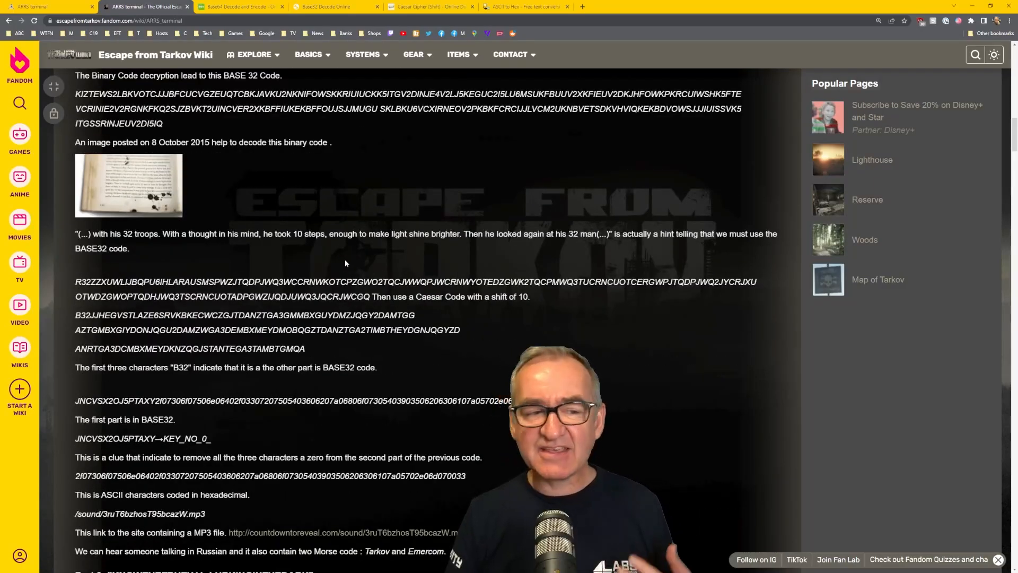
{"action": "scroll", "scroll_direction": "up", "scroll_amount": 3}
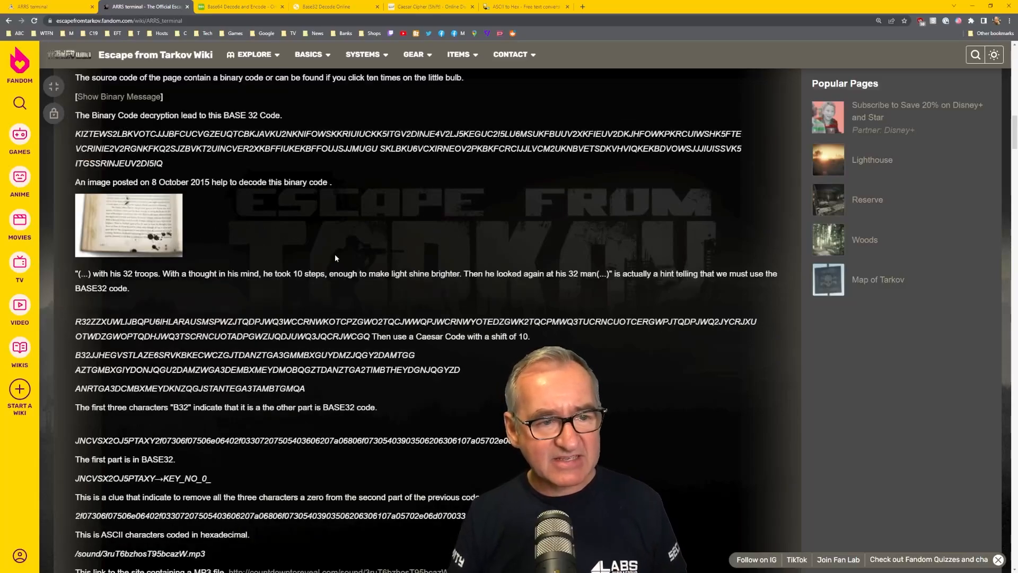
{"action": "mouse_move", "coordinate": [371, 238]}
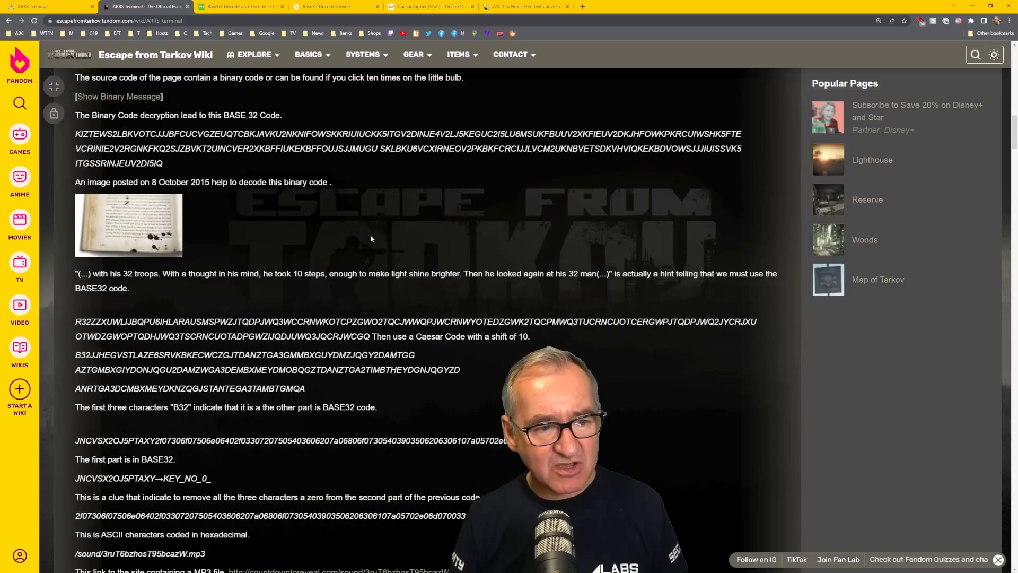
{"action": "scroll", "scroll_direction": "down", "scroll_amount": 3}
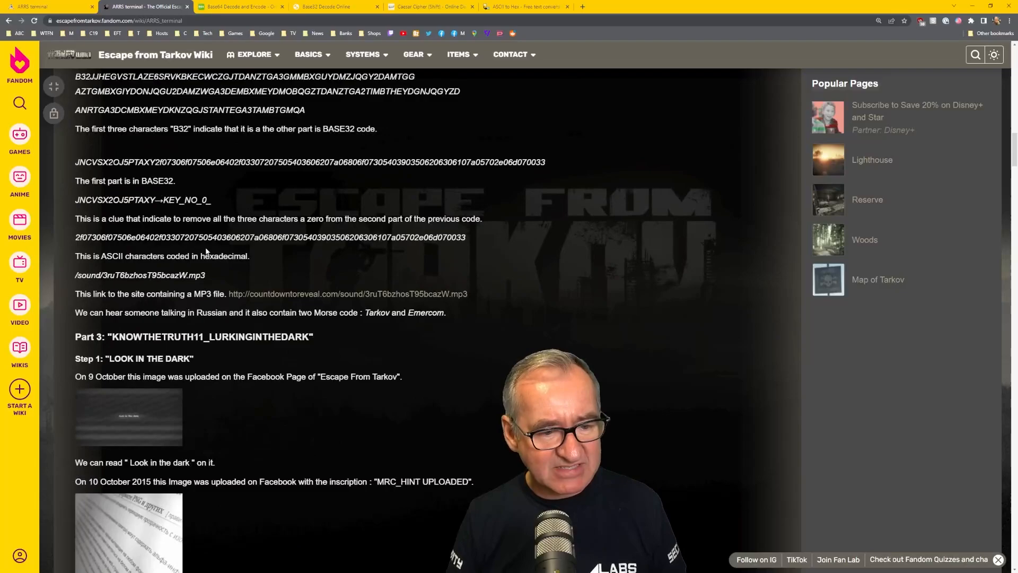
{"action": "scroll", "scroll_direction": "down", "scroll_amount": 3}
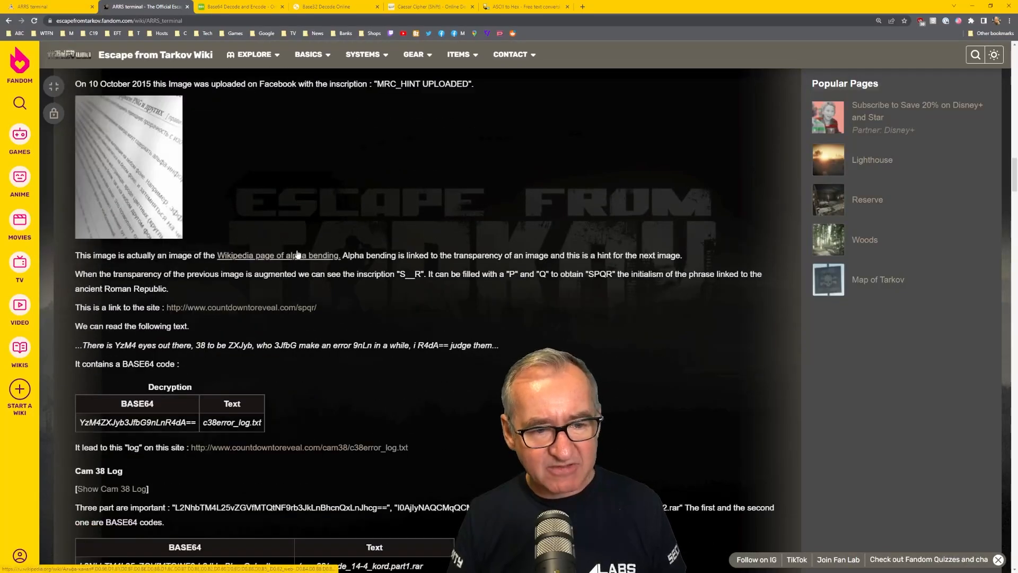
{"action": "left_click", "coordinate": [46, 6]}
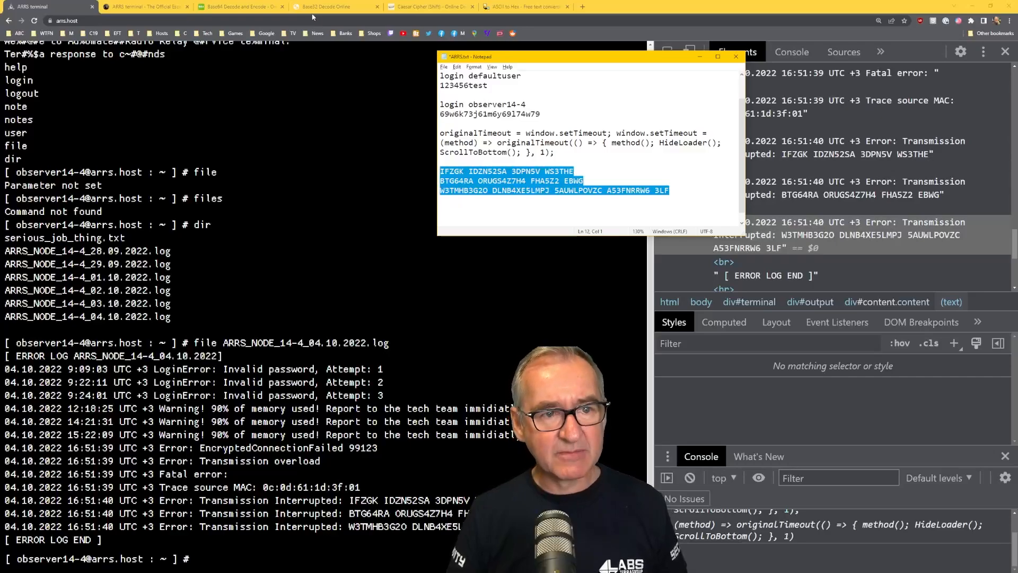
Base32-decode the combined transmission codes, read the password offer, and return to the terminal.
{"action": "left_click", "coordinate": [332, 7]}
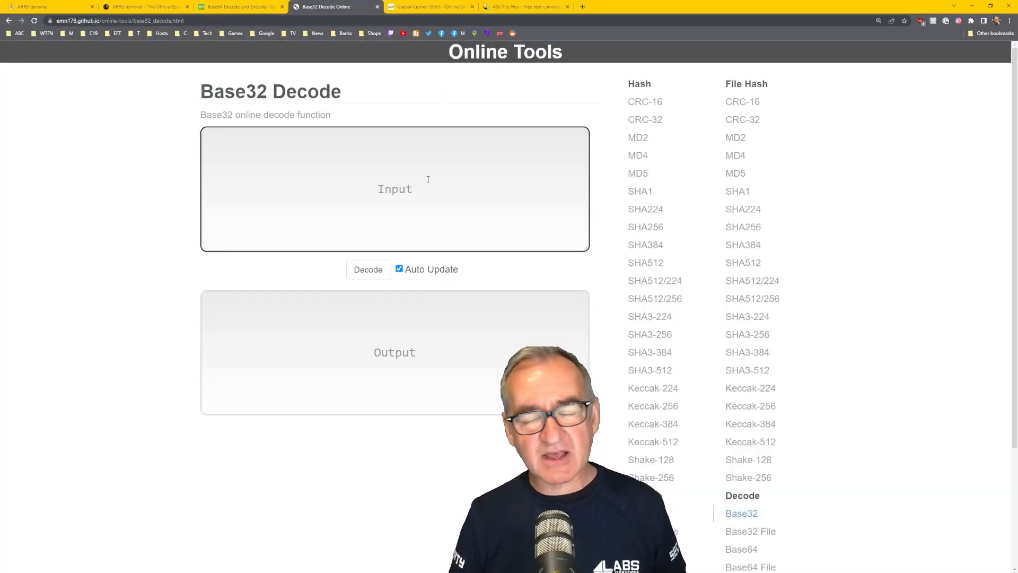
{"action": "left_click", "coordinate": [394, 188]}
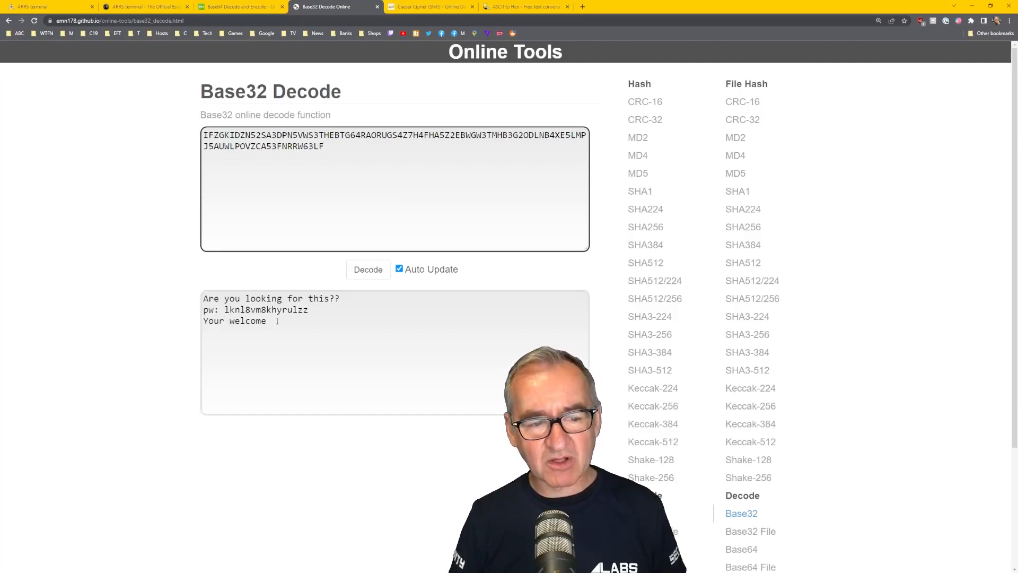
{"action": "double_click", "coordinate": [266, 309]}
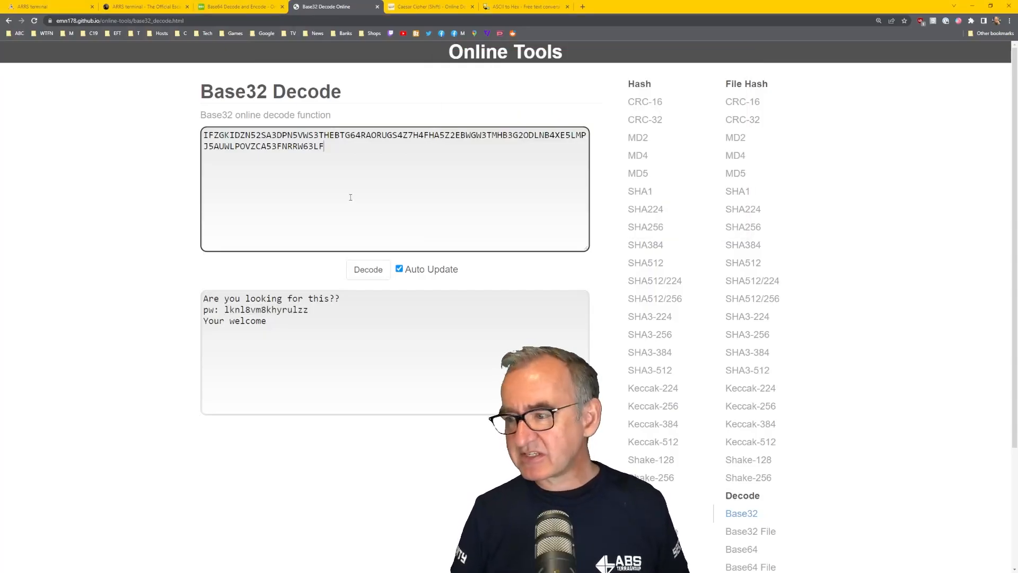
{"action": "left_click", "coordinate": [49, 6]}
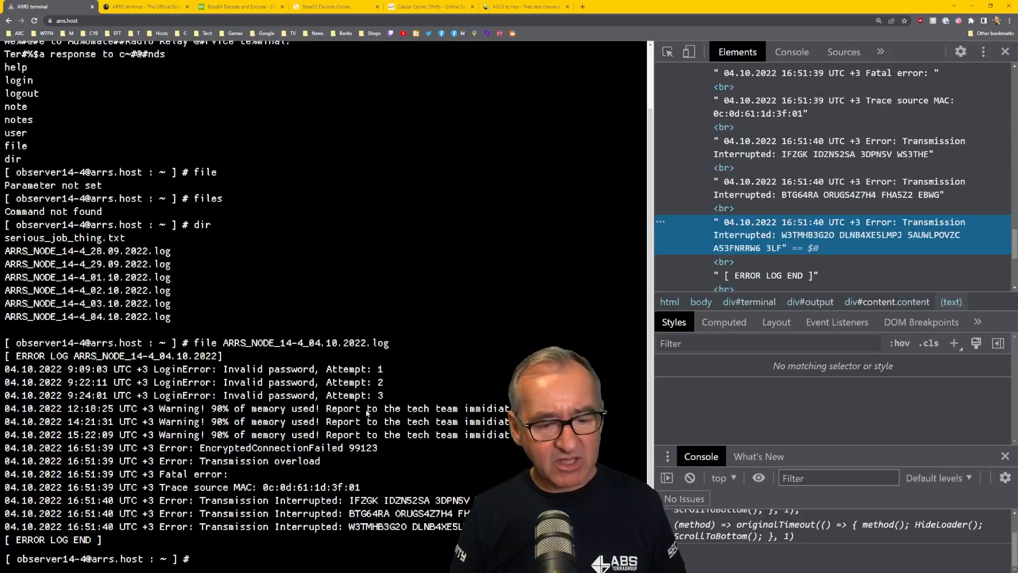
{"action": "mouse_move", "coordinate": [370, 468]}
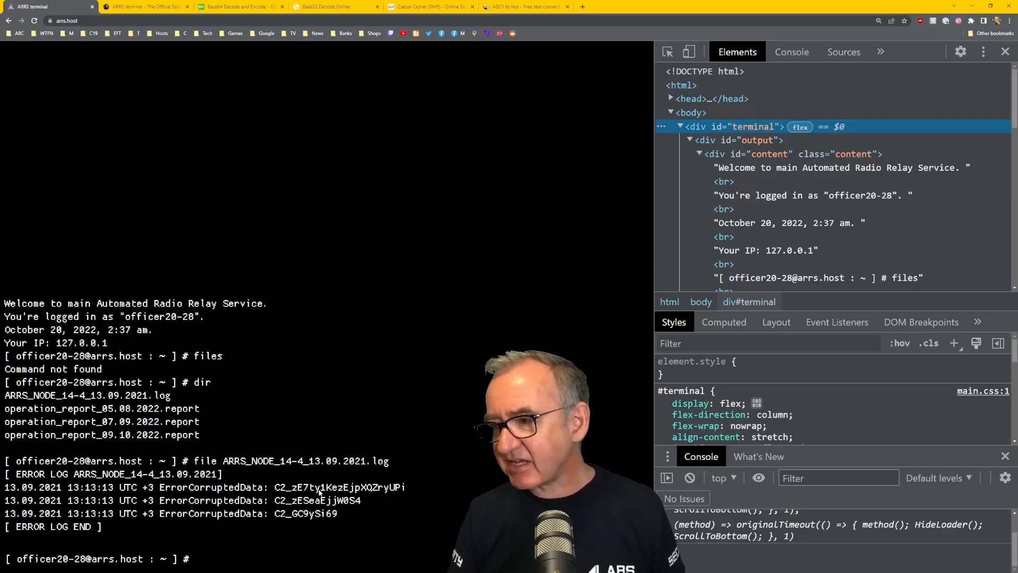
{"action": "mouse_move", "coordinate": [617, 375]}
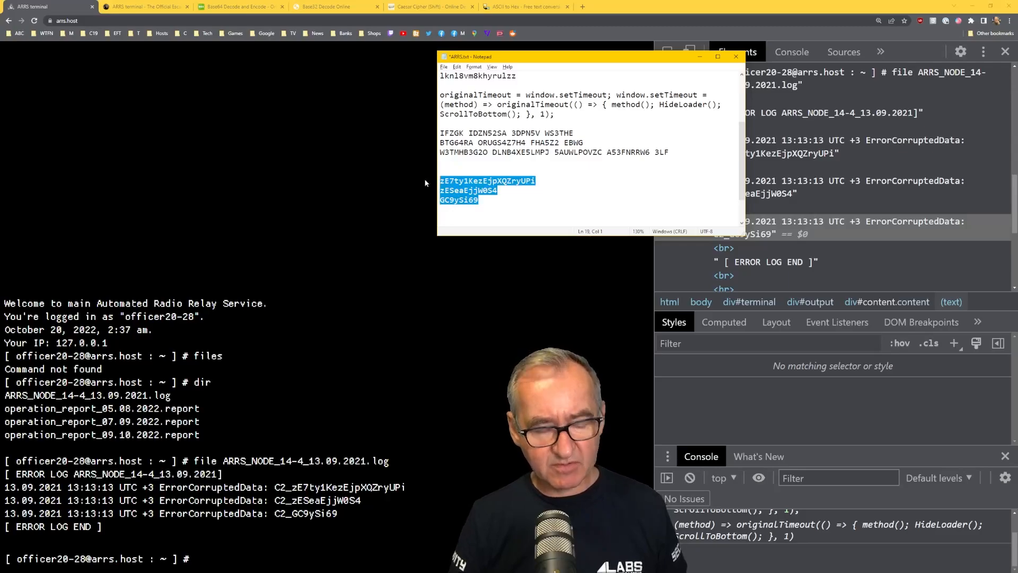
Base64-decode the three codes, get only garbled output, and return to the terminal.
{"action": "left_click", "coordinate": [240, 6]}
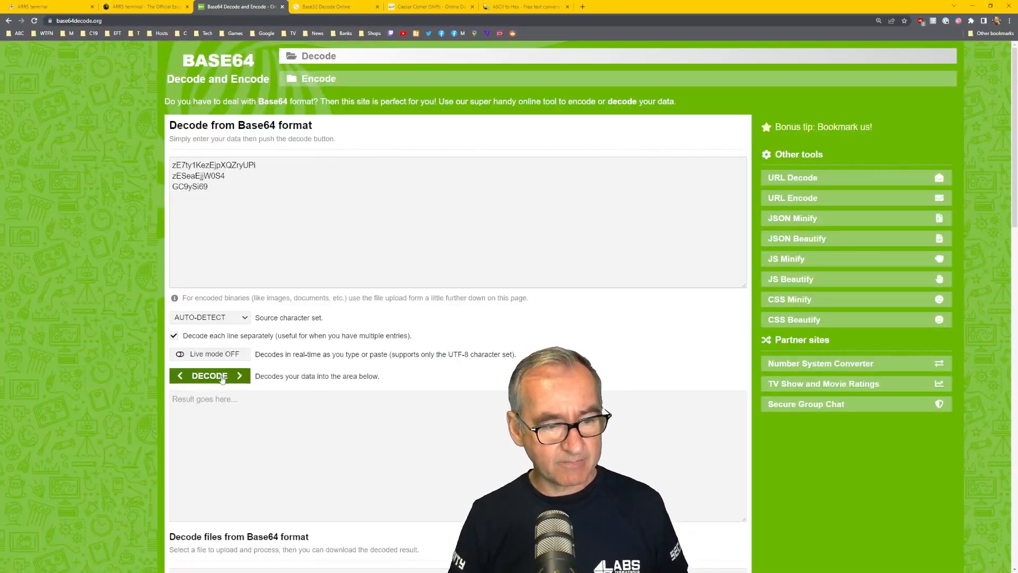
{"action": "left_click", "coordinate": [209, 375]}
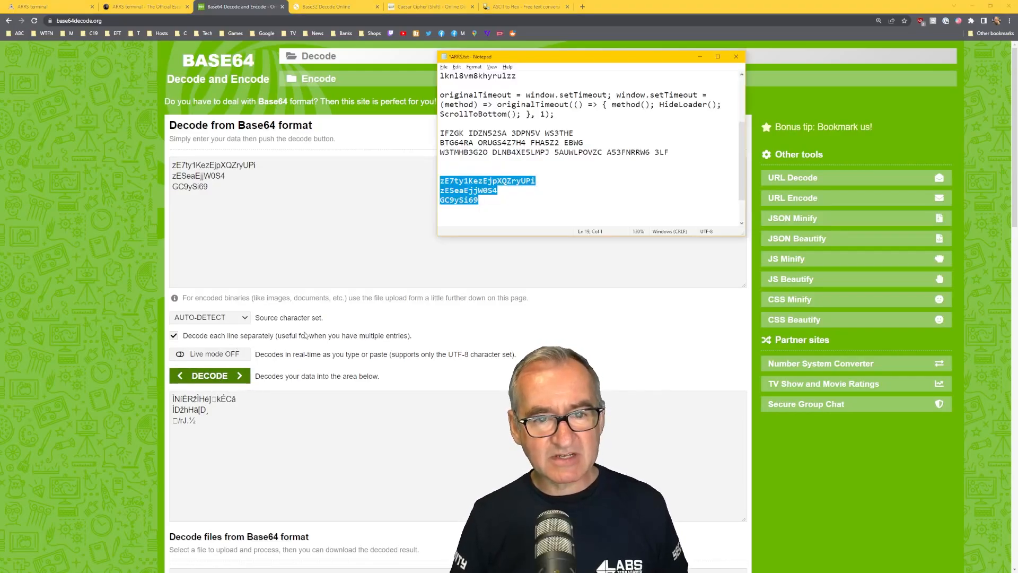
{"action": "left_click", "coordinate": [49, 6]}
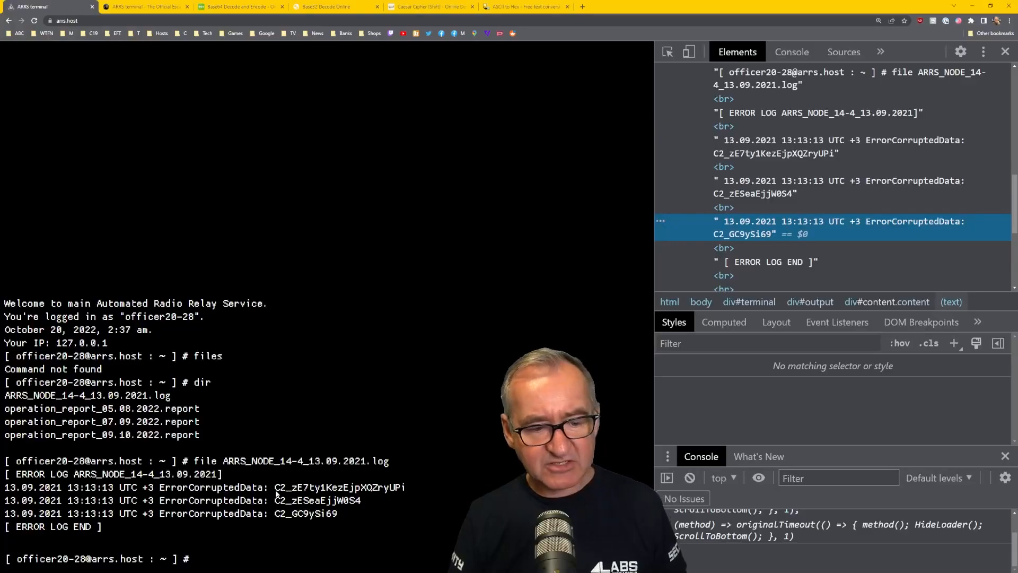
Caesar-shift the three codes by 2 and carry the first result to base64decode.org.
{"action": "left_click", "coordinate": [428, 6]}
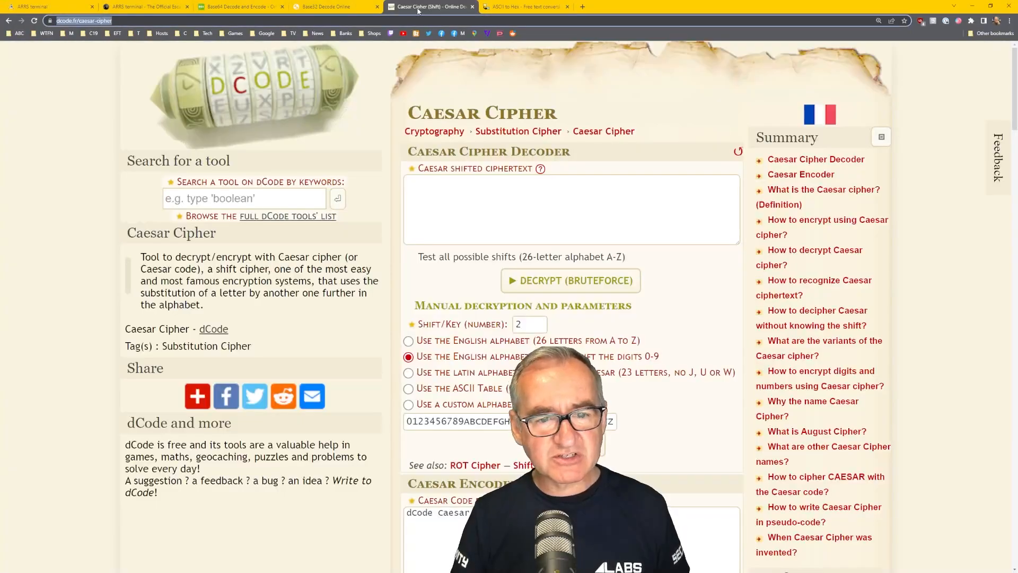
{"action": "mouse_move", "coordinate": [441, 33]}
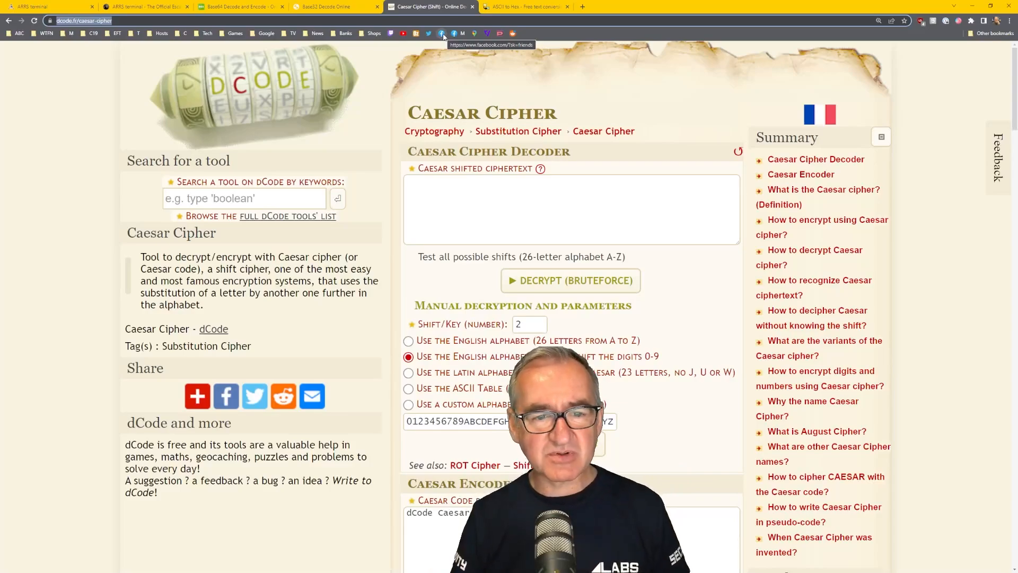
{"action": "left_click", "coordinate": [479, 208]}
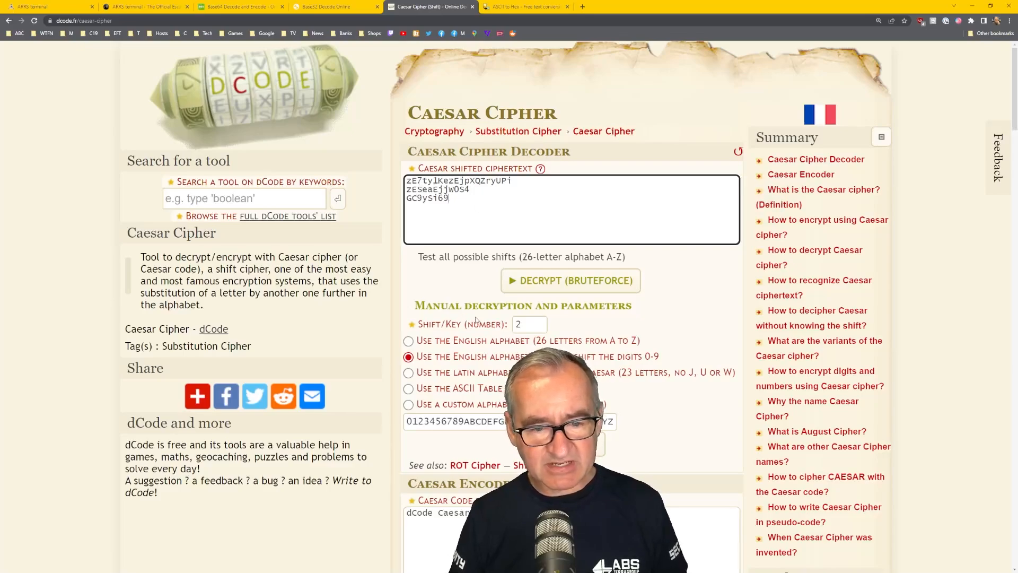
{"action": "left_click", "coordinate": [529, 325]}
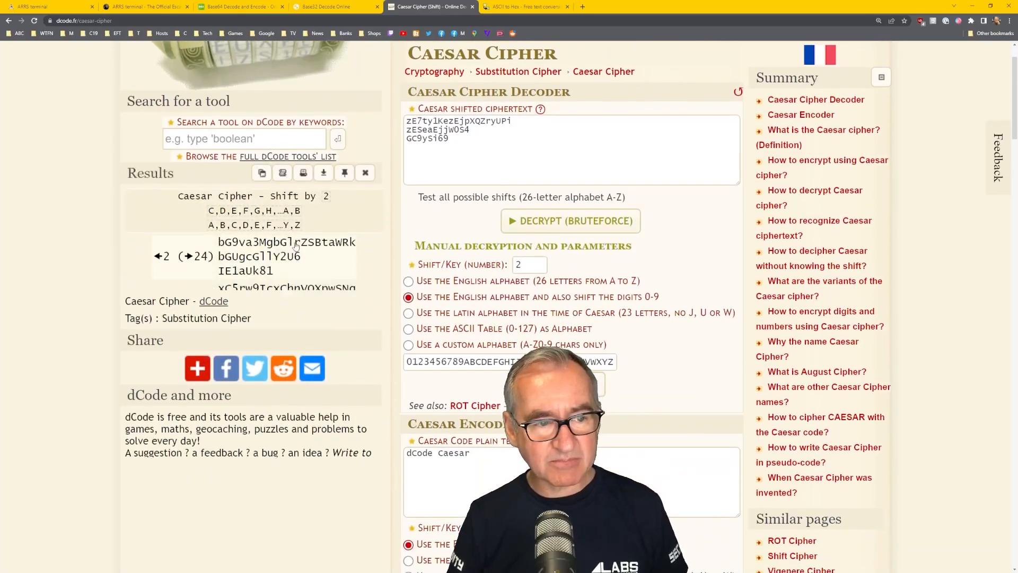
{"action": "double_click", "coordinate": [286, 242]}
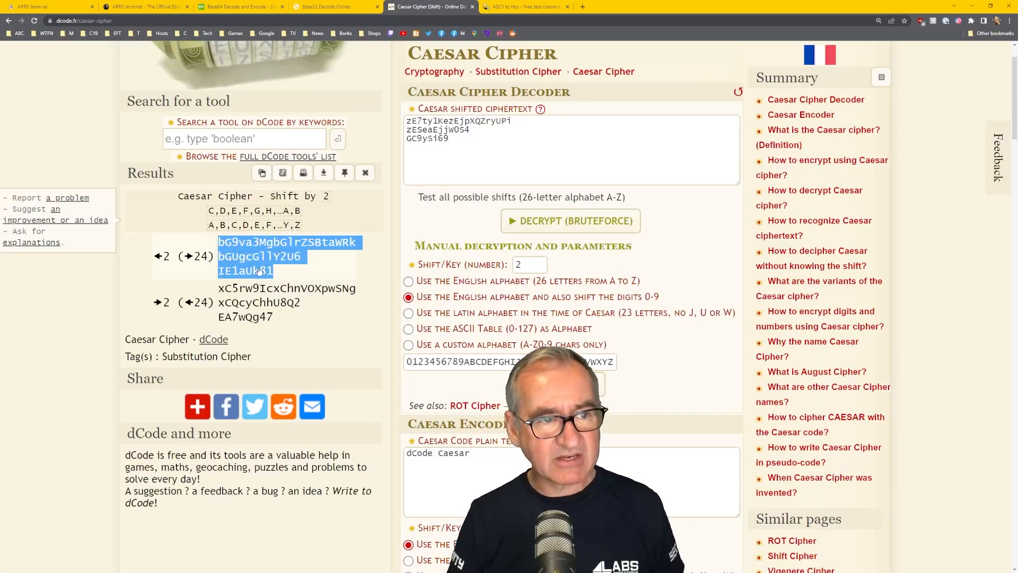
{"action": "left_click", "coordinate": [239, 6]}
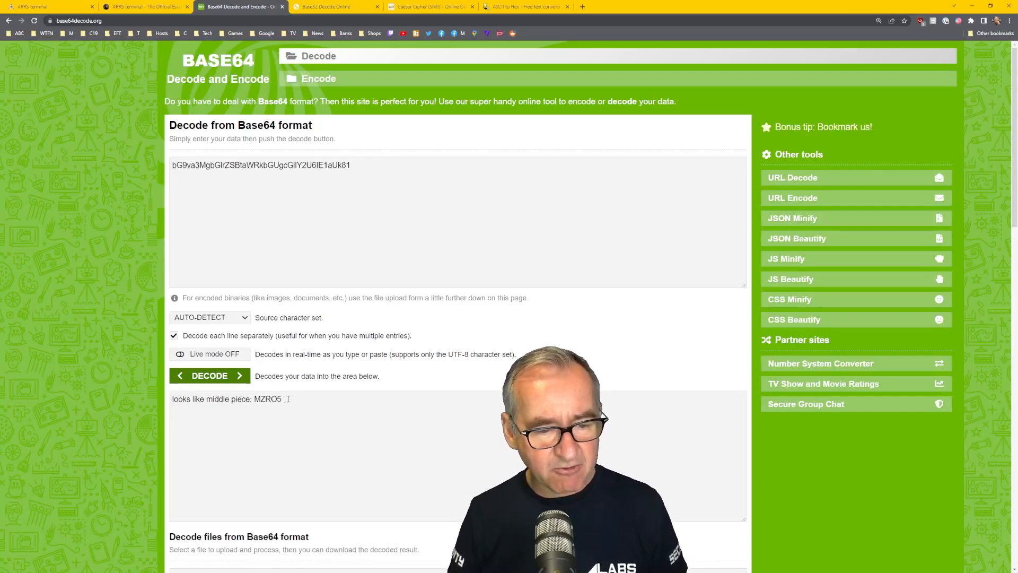
Copy 'looks like middle piece: MZRO5' into Notepad and return to the terminal.
{"action": "triple_click", "coordinate": [226, 398]}
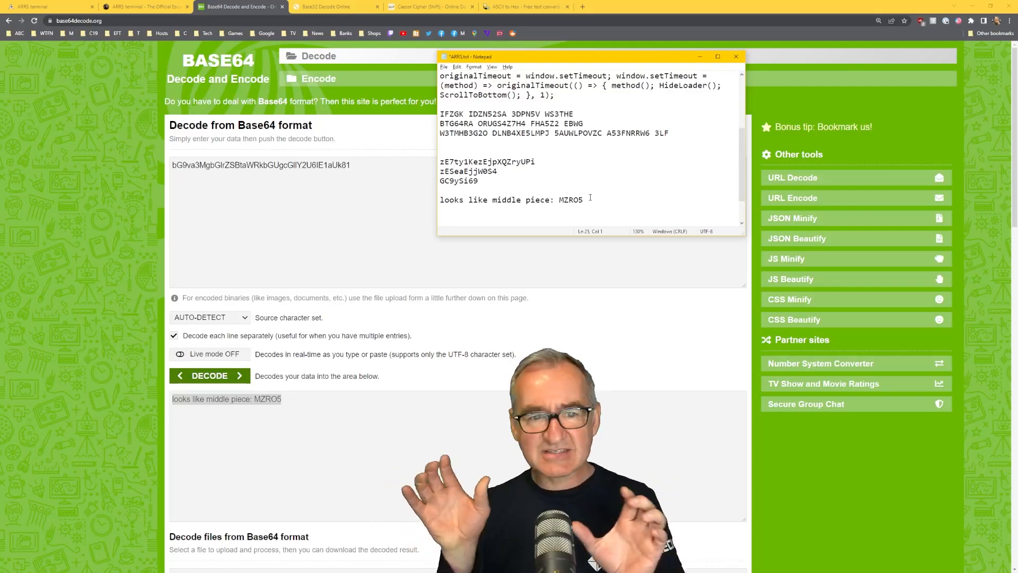
{"action": "left_click", "coordinate": [45, 6]}
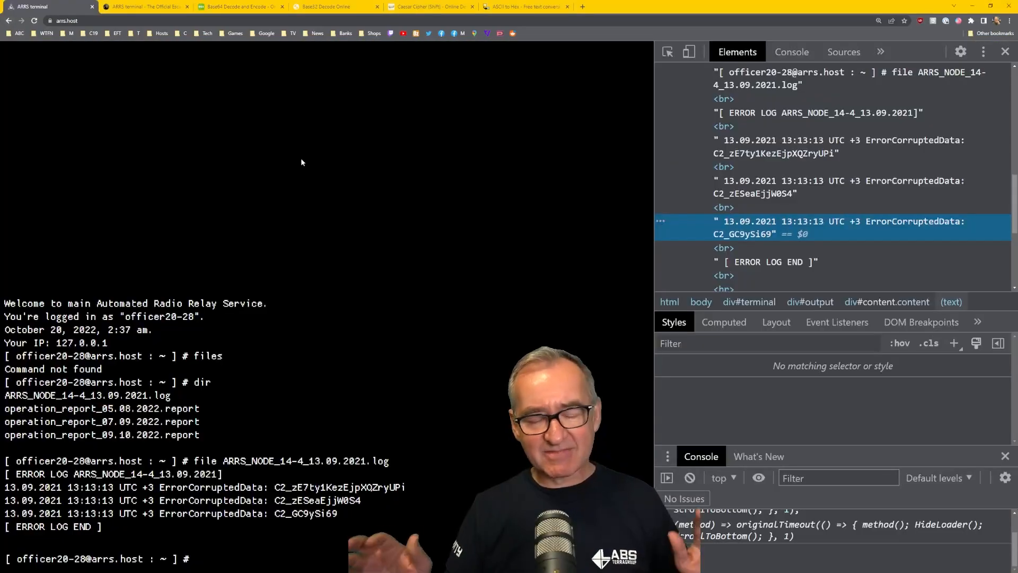